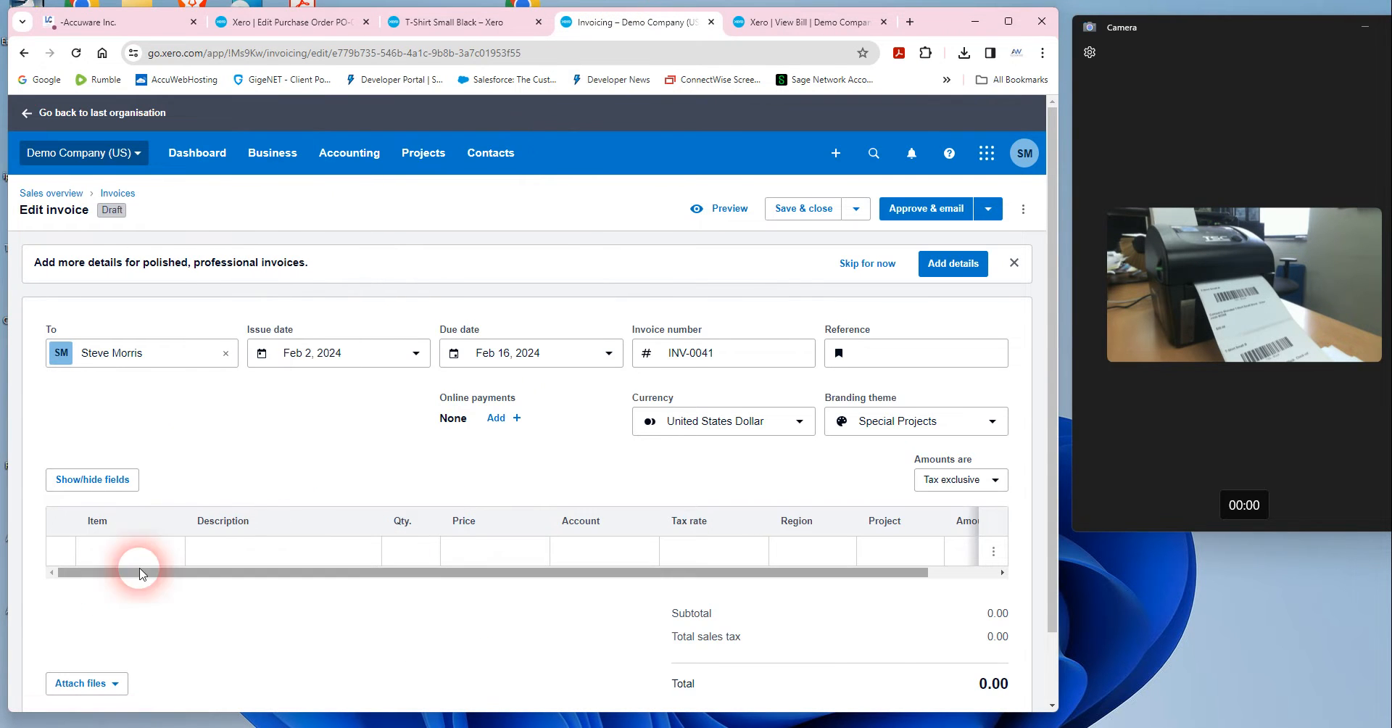
Add one T-Shirt Small Black (TSS - Black) at 40.00 as the first line of INV-0041
click(129, 549)
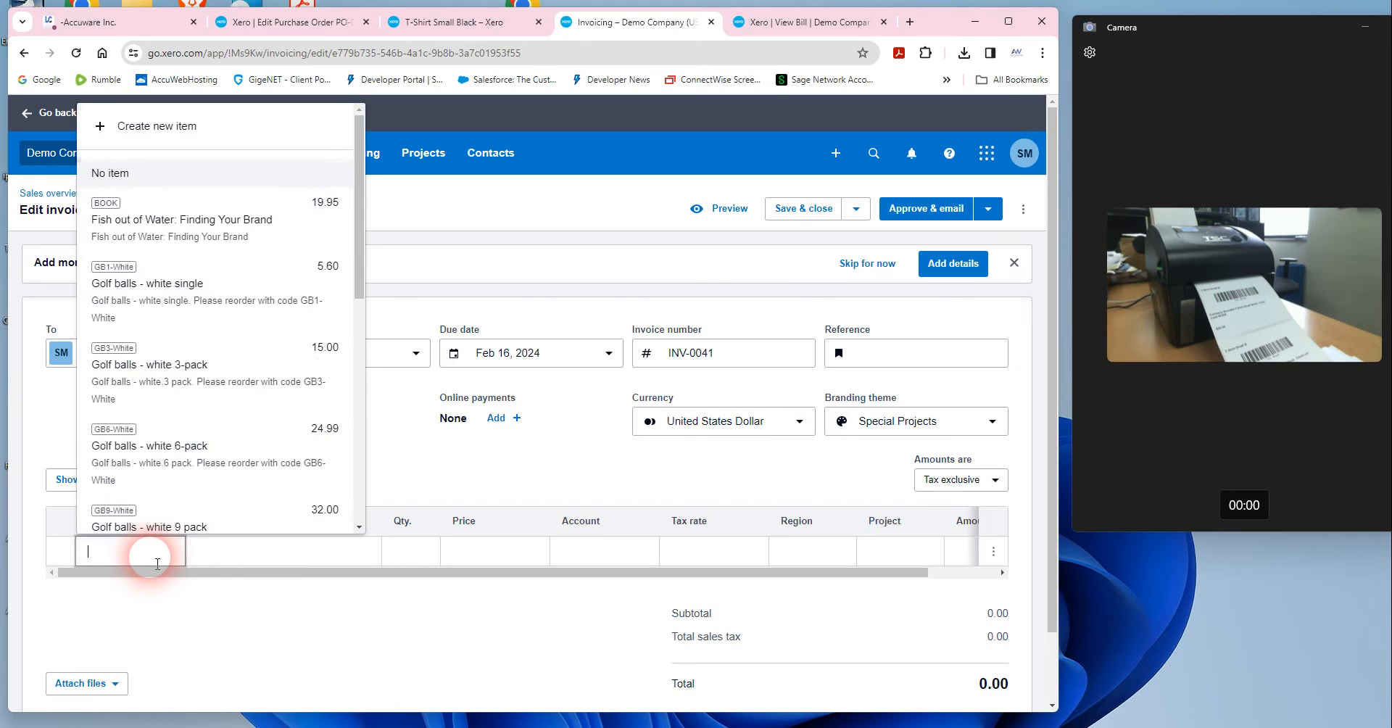
scroll(down, 3)
text(Company Branded T-Shirt Small Black.  Check out our website for other offers!)
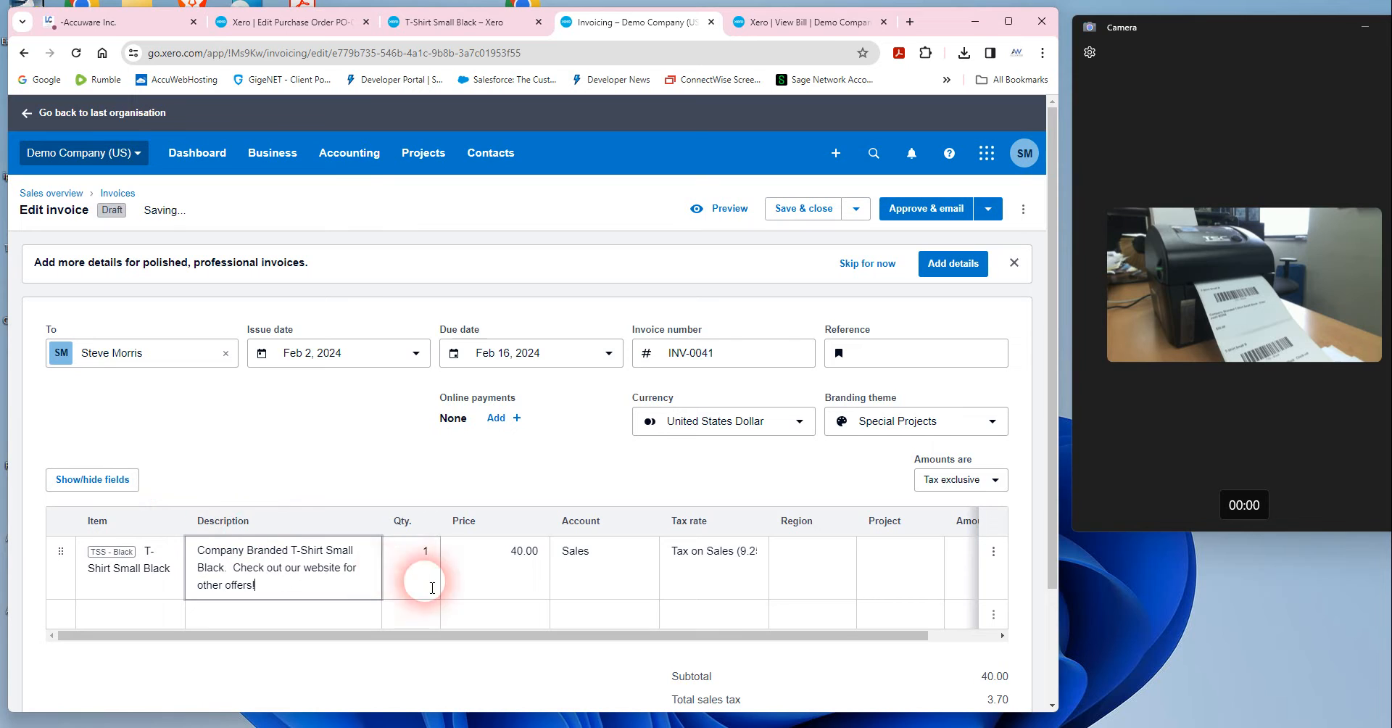
click(412, 555)
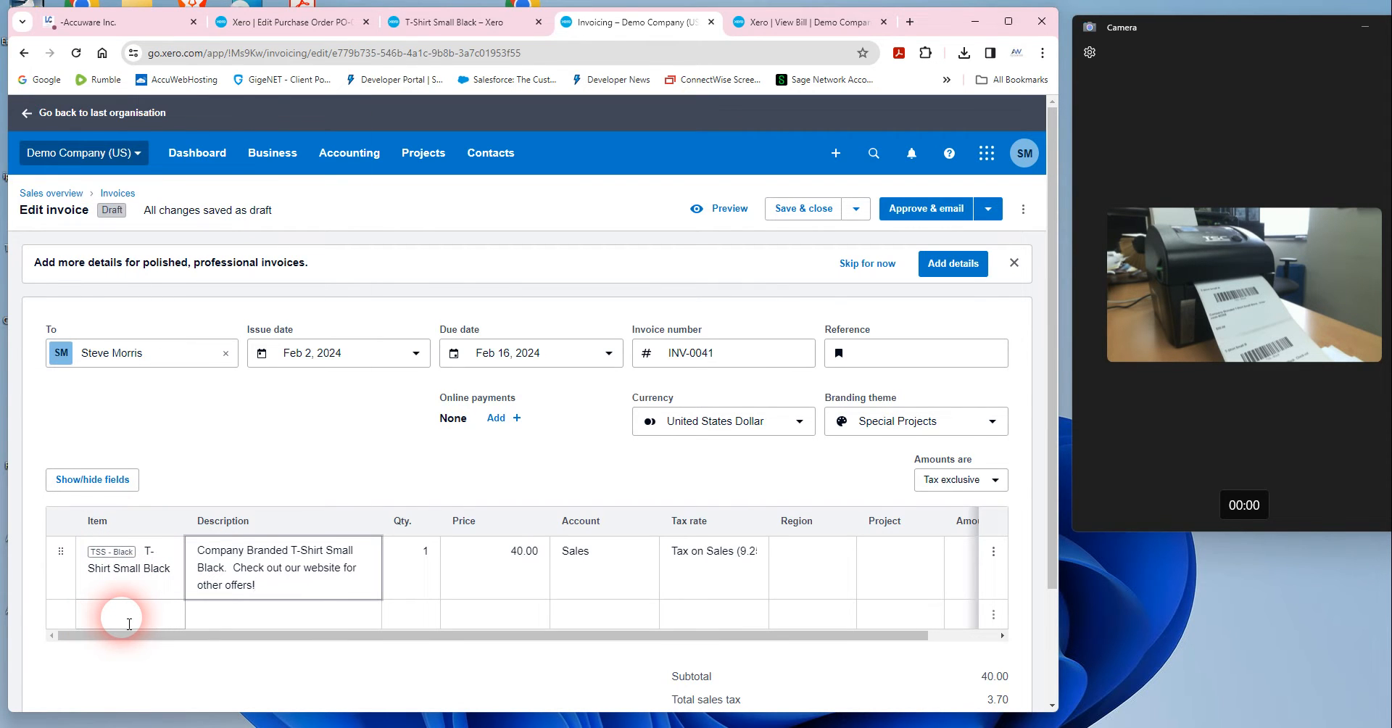
click(129, 614)
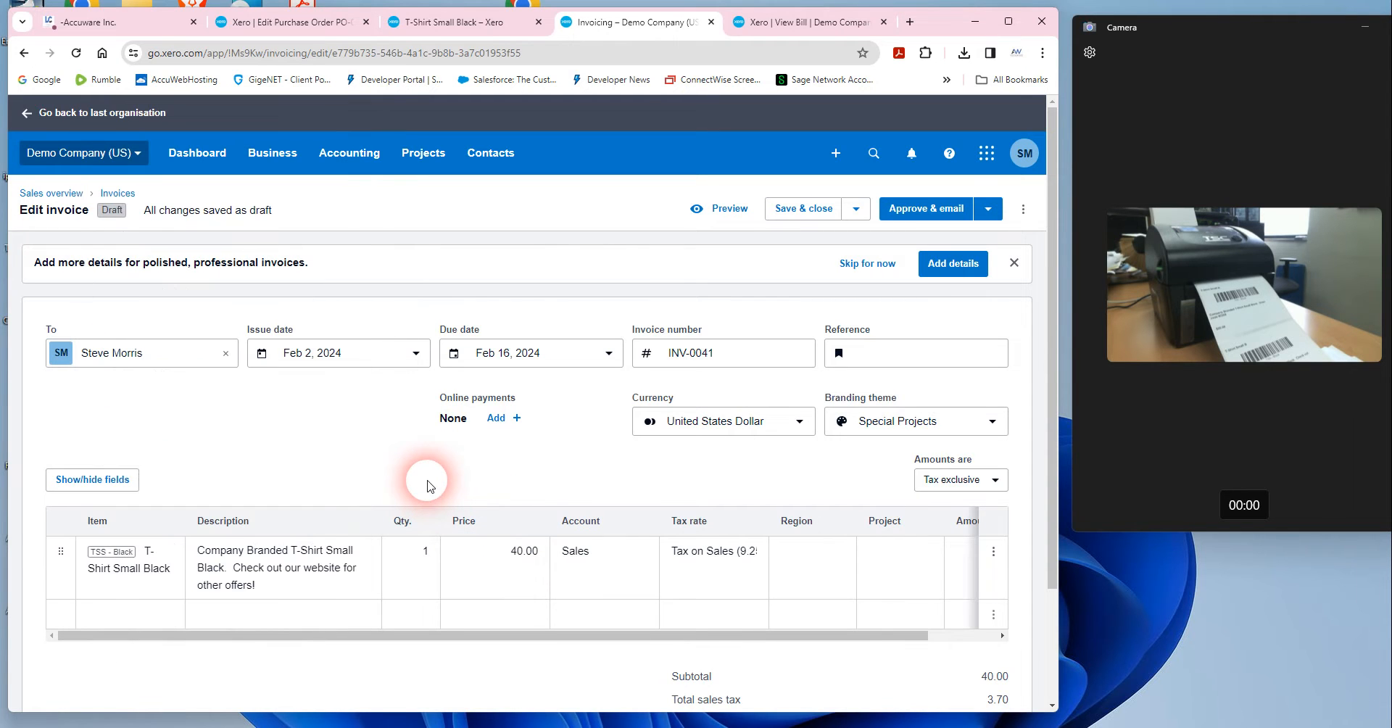
mouse_move(432, 481)
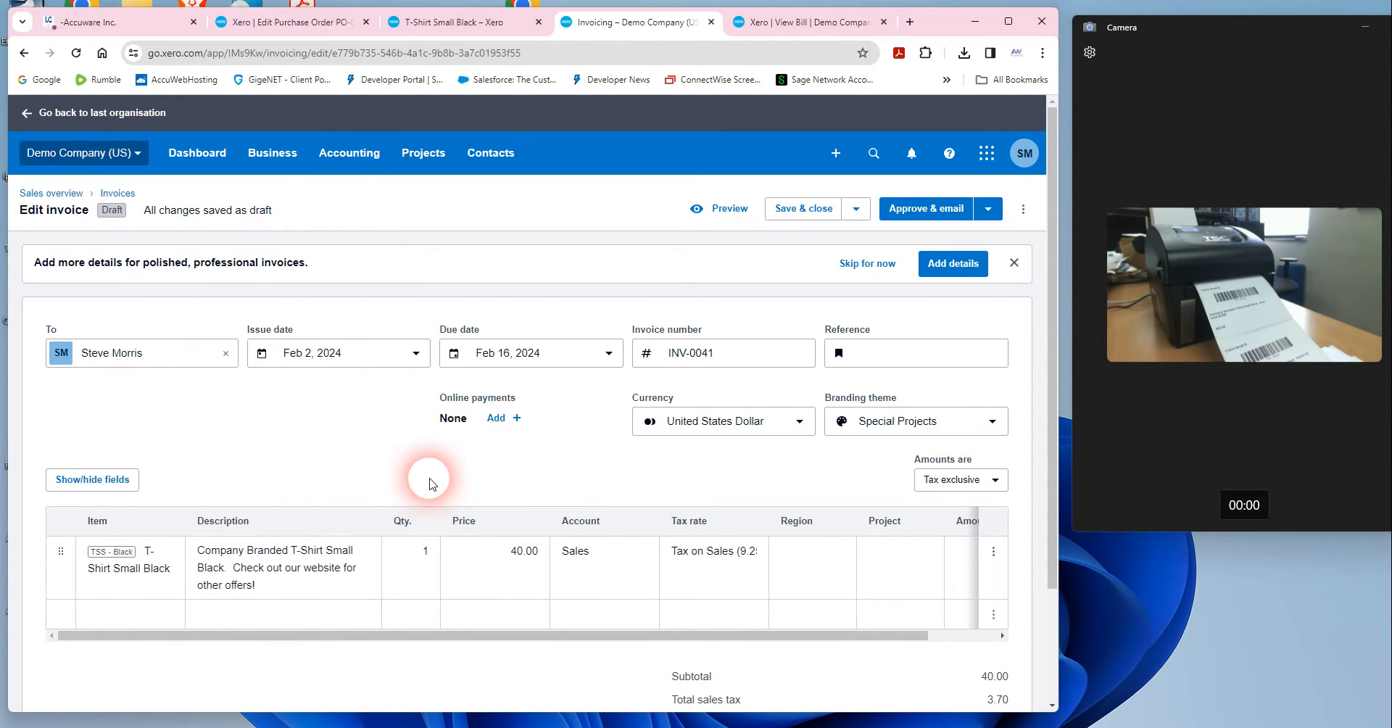
mouse_move(298, 454)
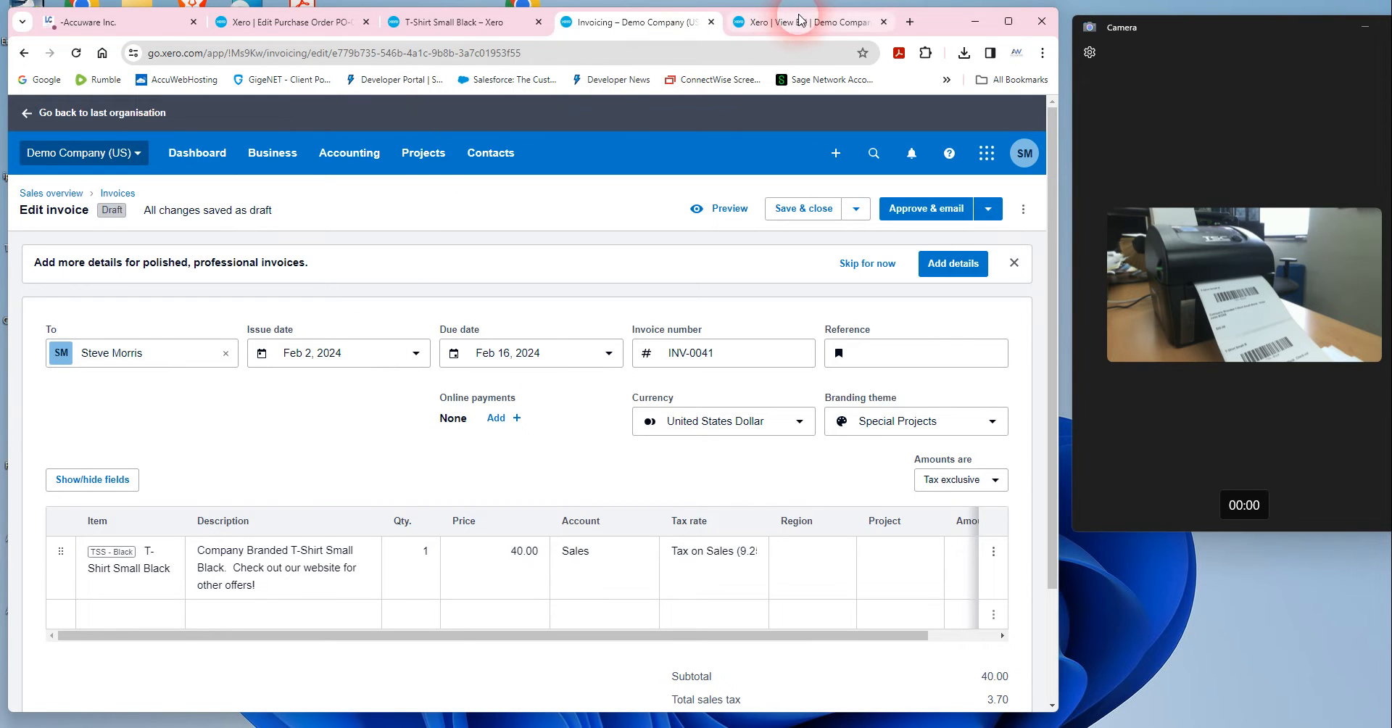
Show the approved Hamilton Smith Ltd bill for one T-Shirt Small Black at 20.00
click(800, 22)
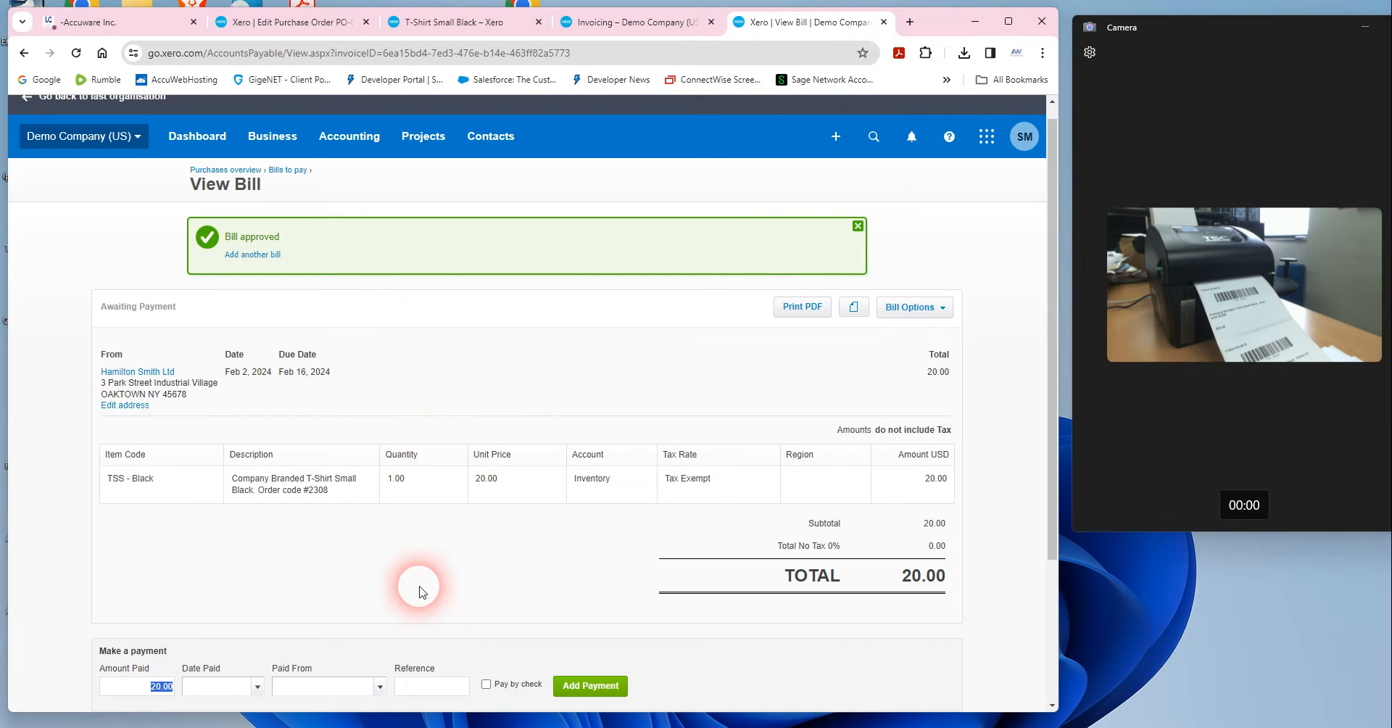
mouse_move(180, 278)
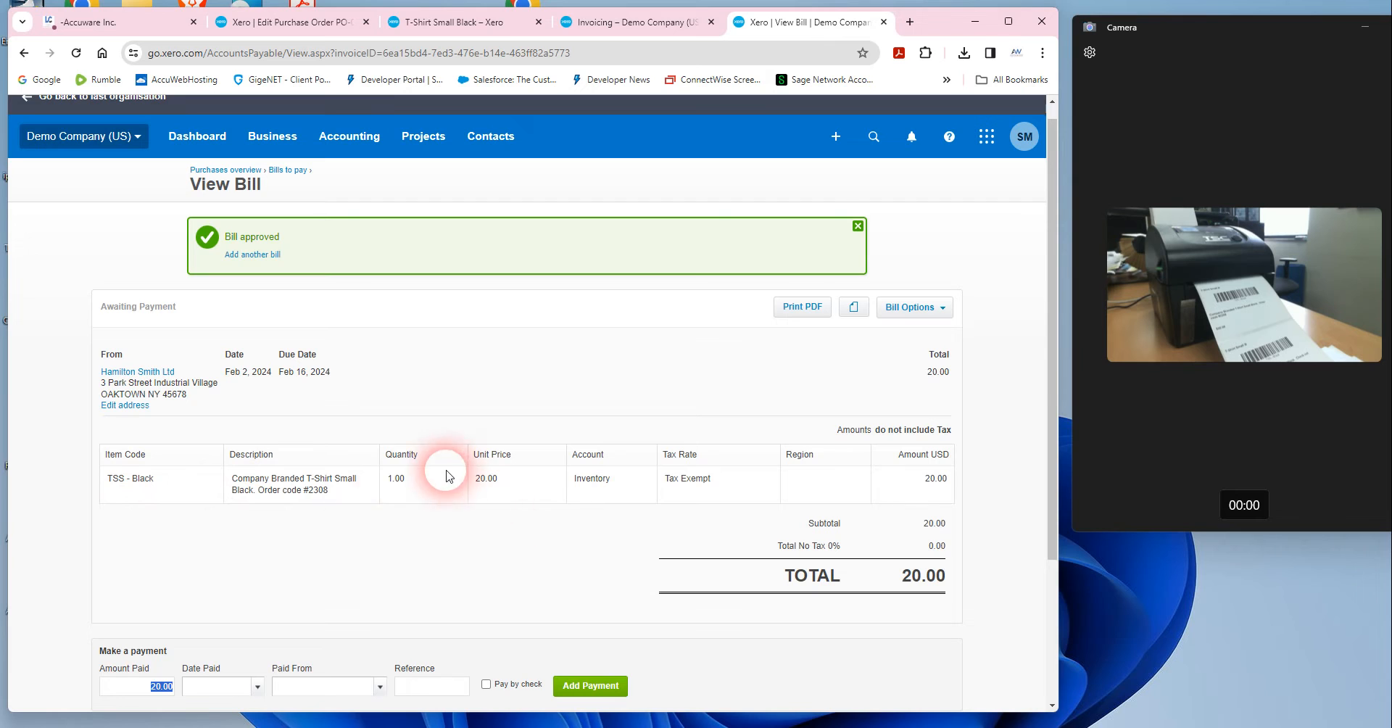
mouse_move(331, 534)
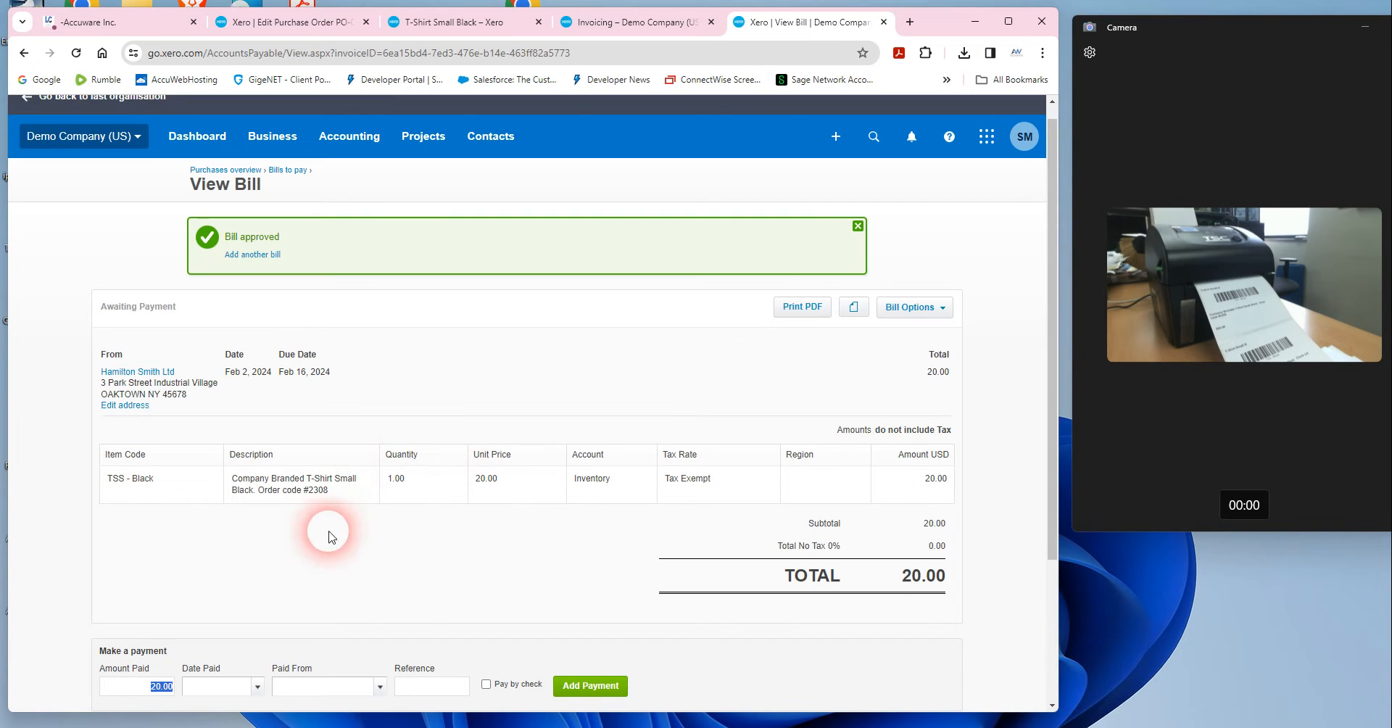
mouse_move(331, 473)
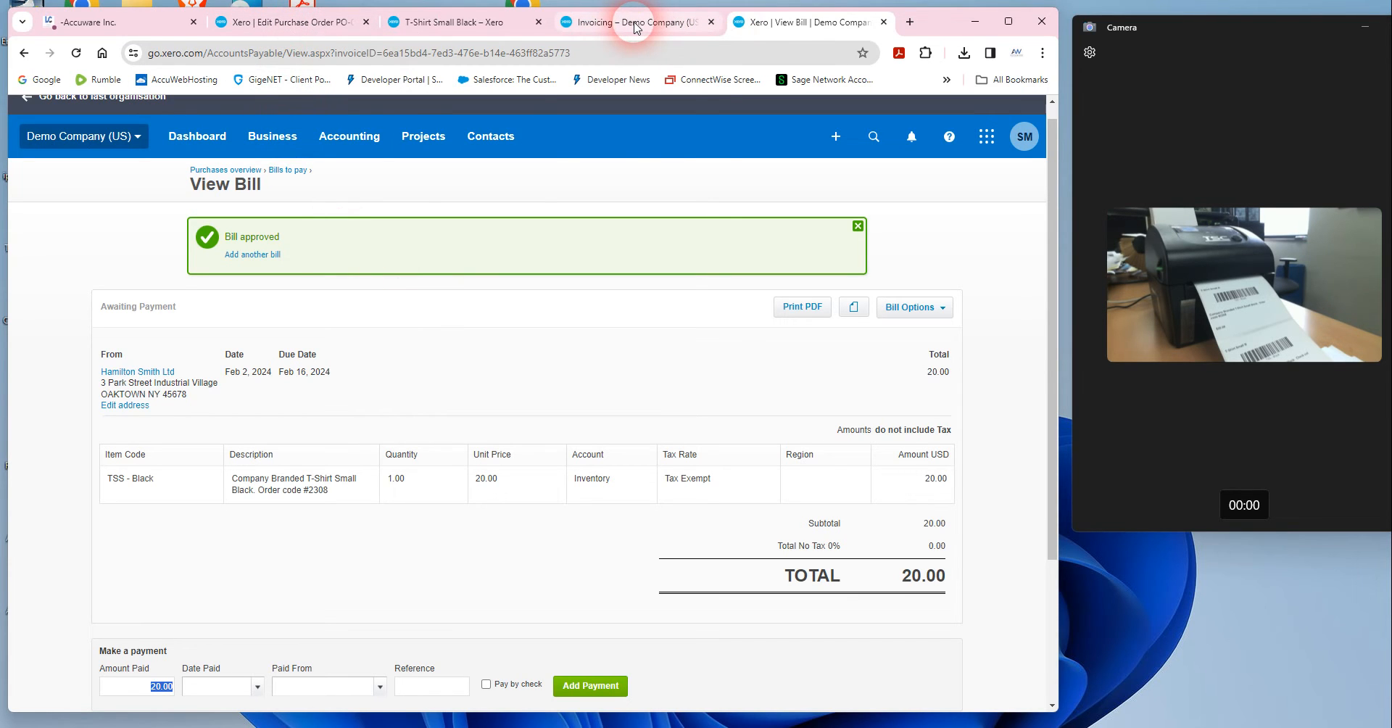
mouse_move(634, 24)
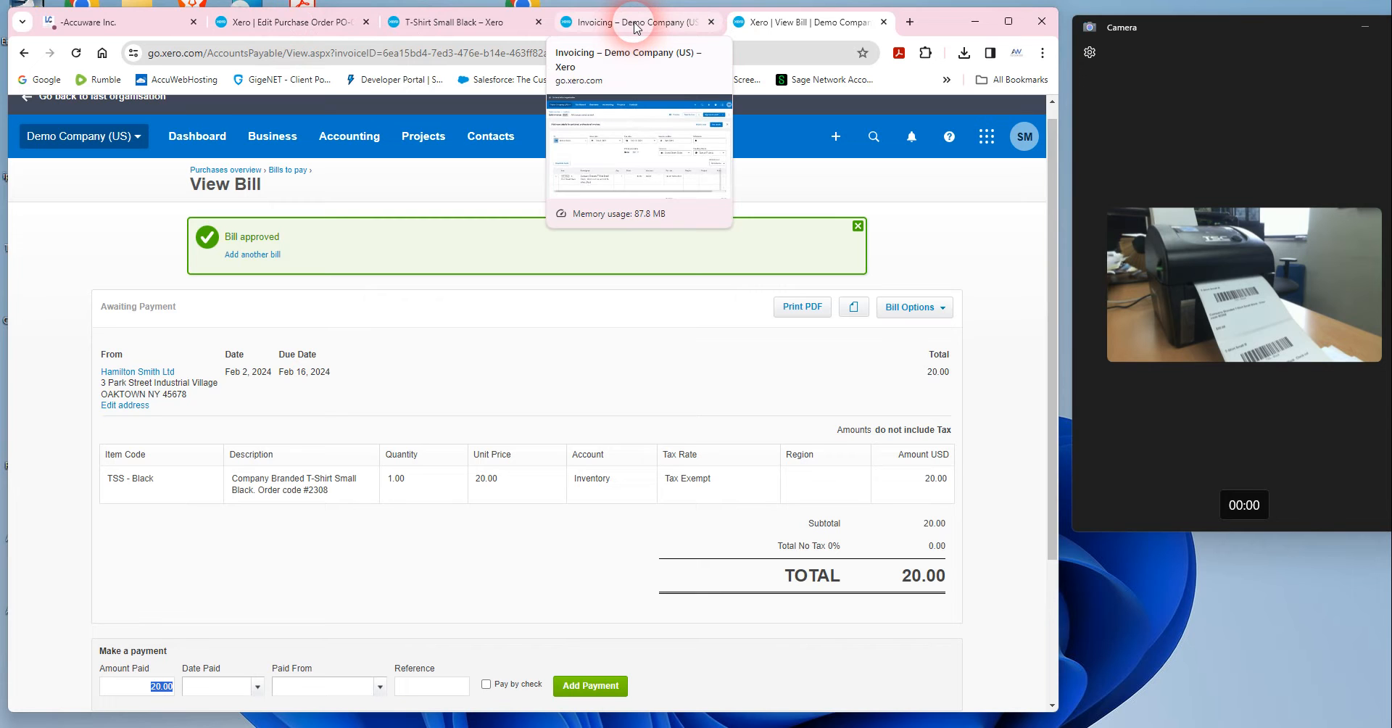
View the T-Shirt Small Black item (13 on hand) and abandon an empty new stock adjustment
click(464, 22)
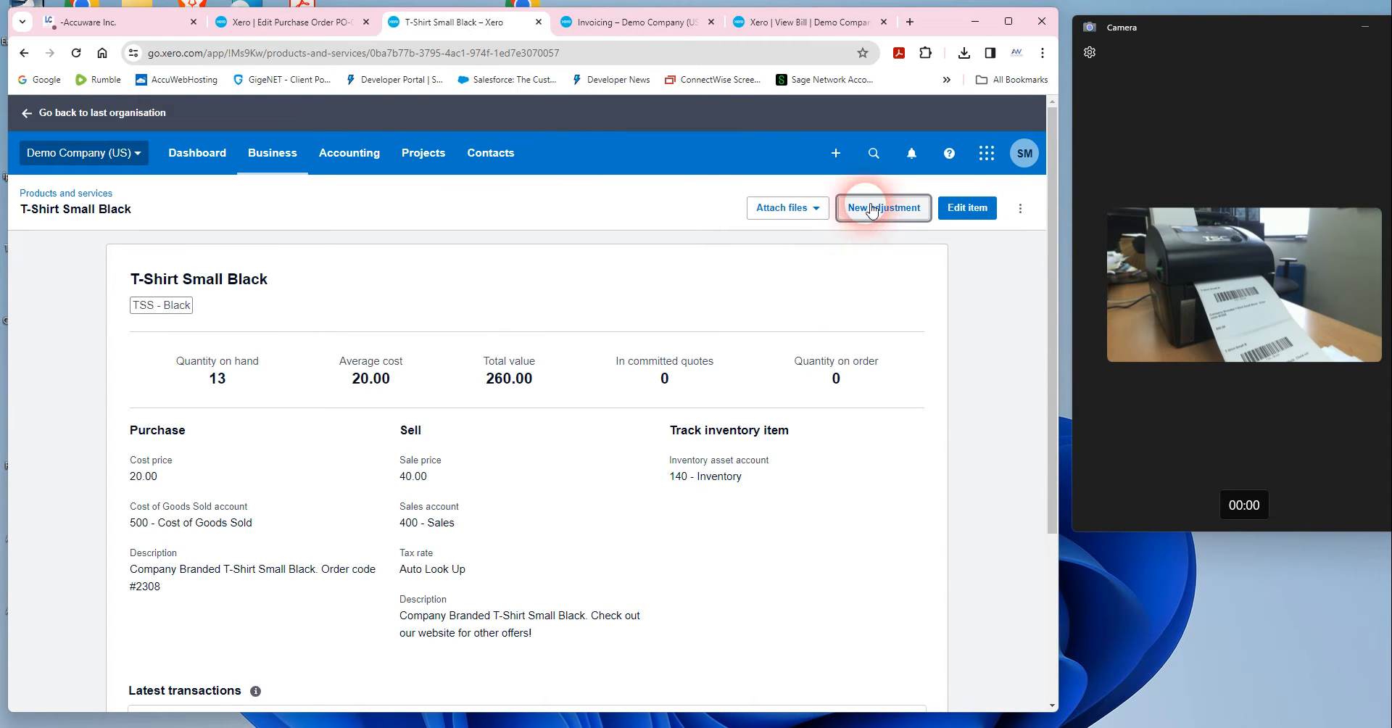
click(883, 208)
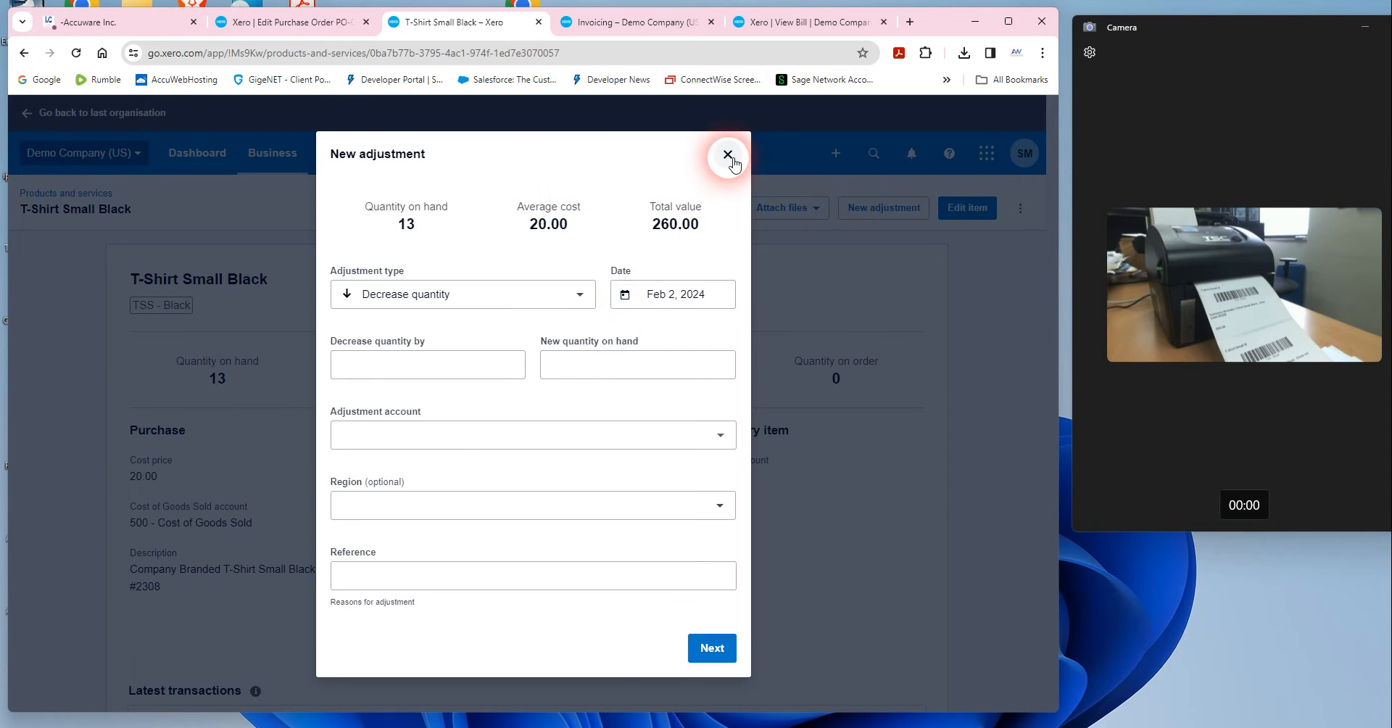
mouse_move(728, 156)
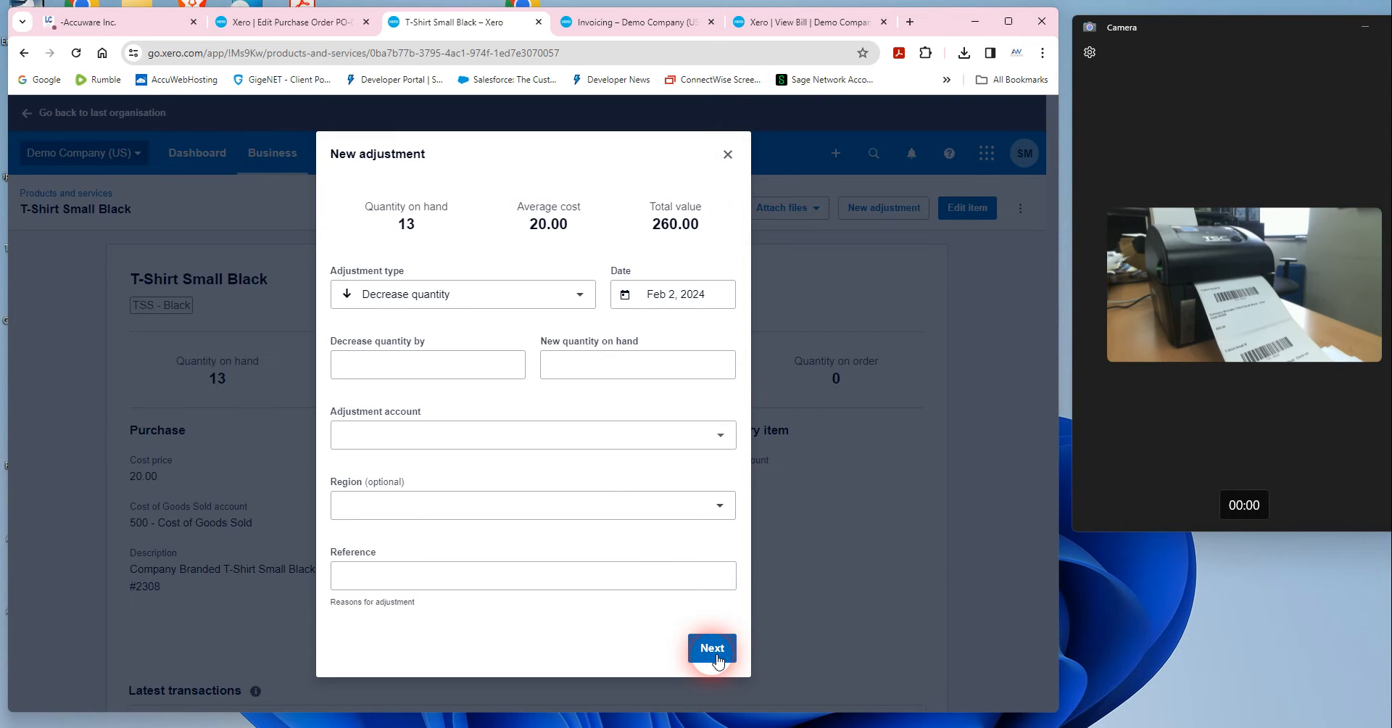
click(712, 647)
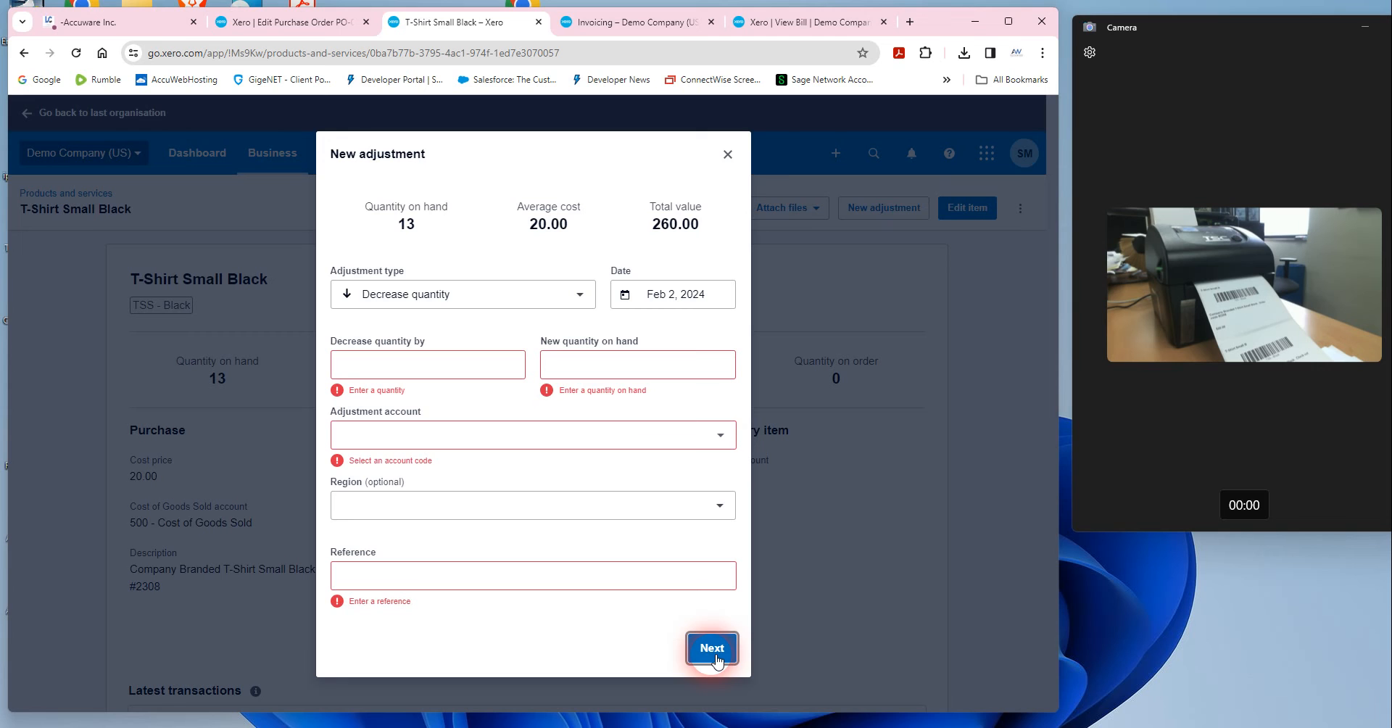
click(728, 153)
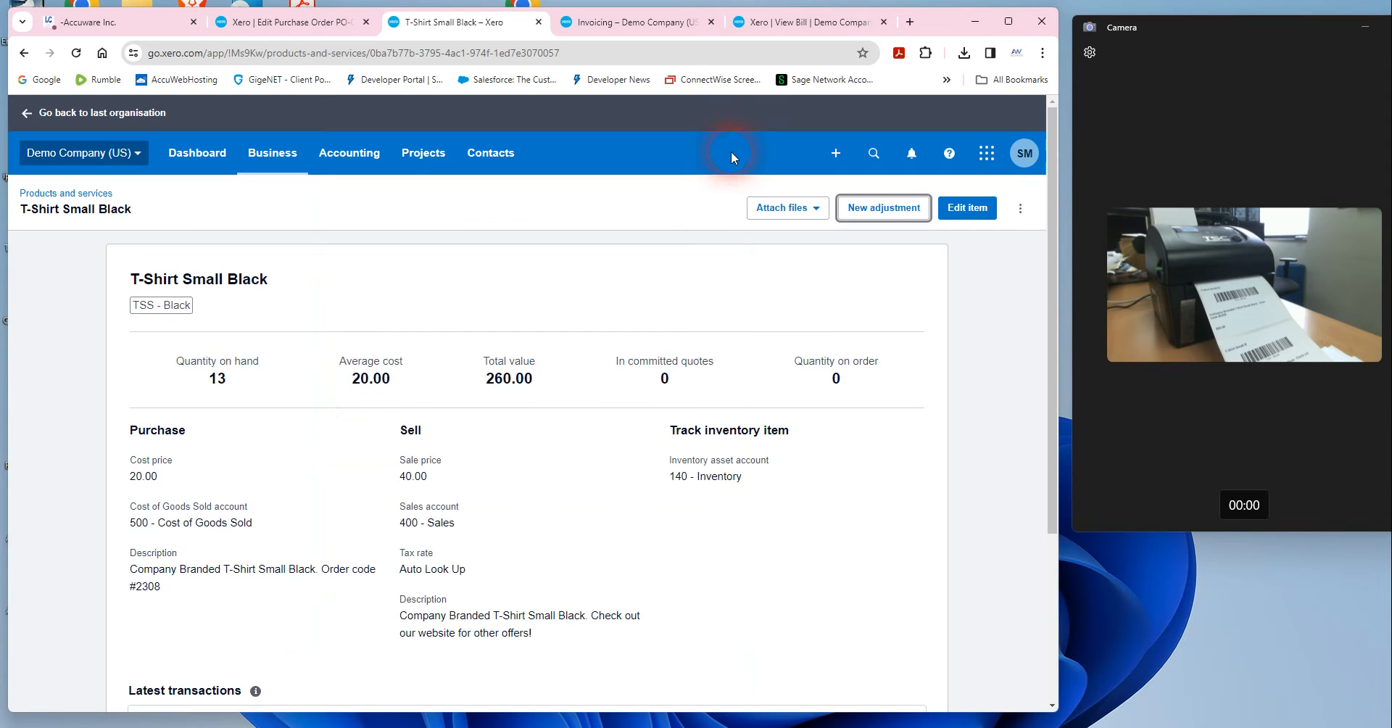
Switch to Label Connector to see the TSS - Black label preview priced $20.00
click(87, 24)
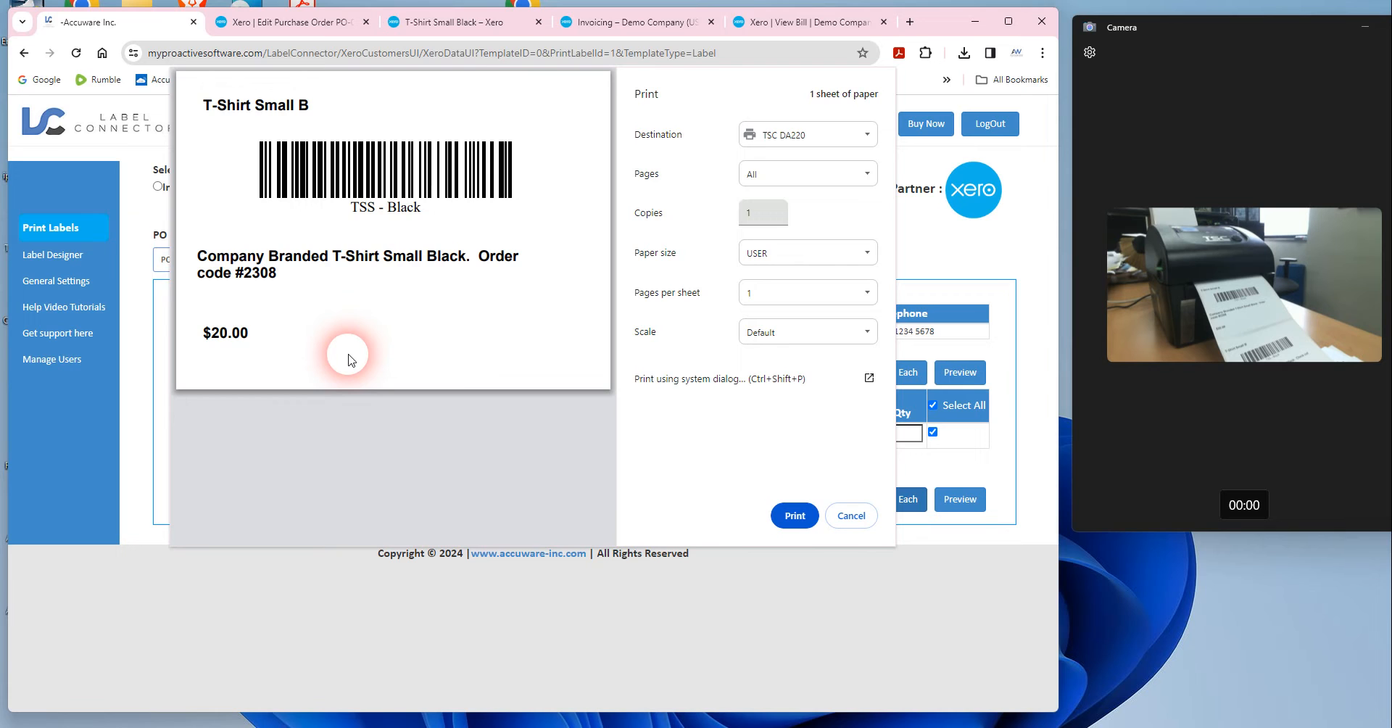
mouse_move(1241, 390)
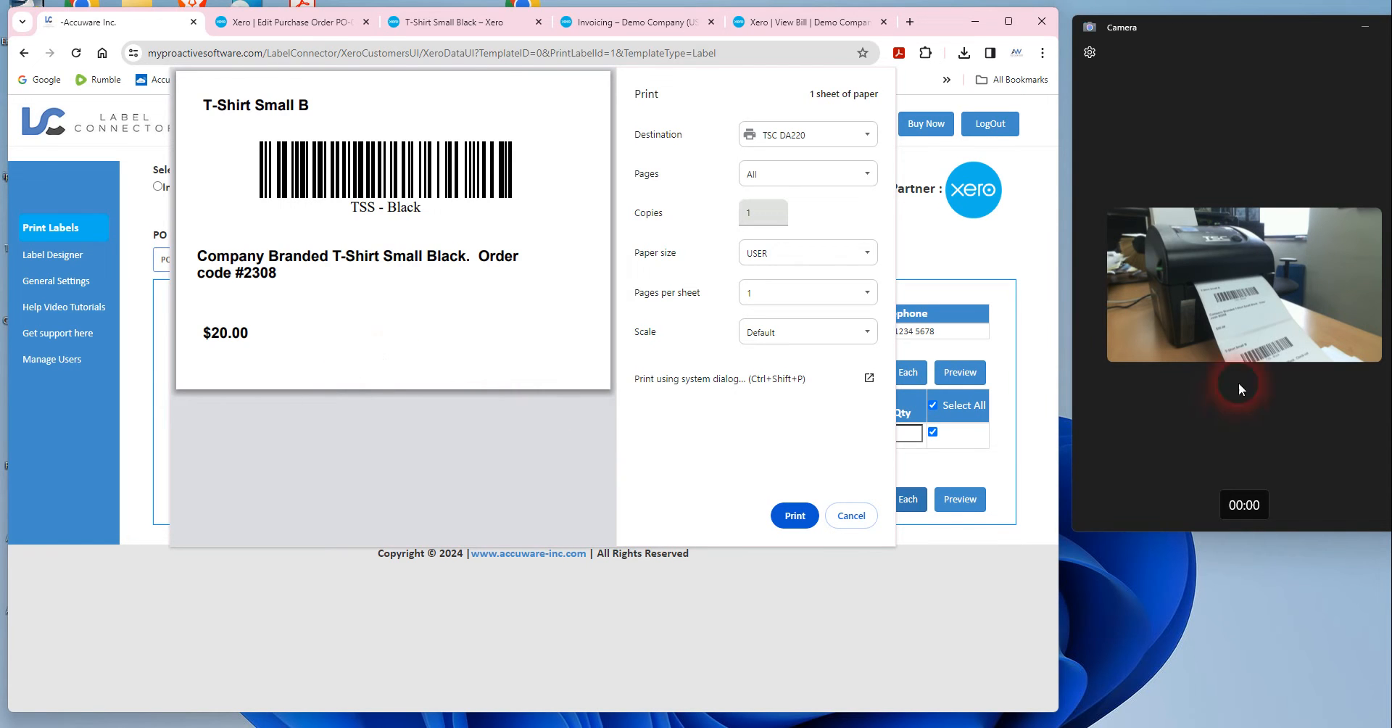
mouse_move(1166, 353)
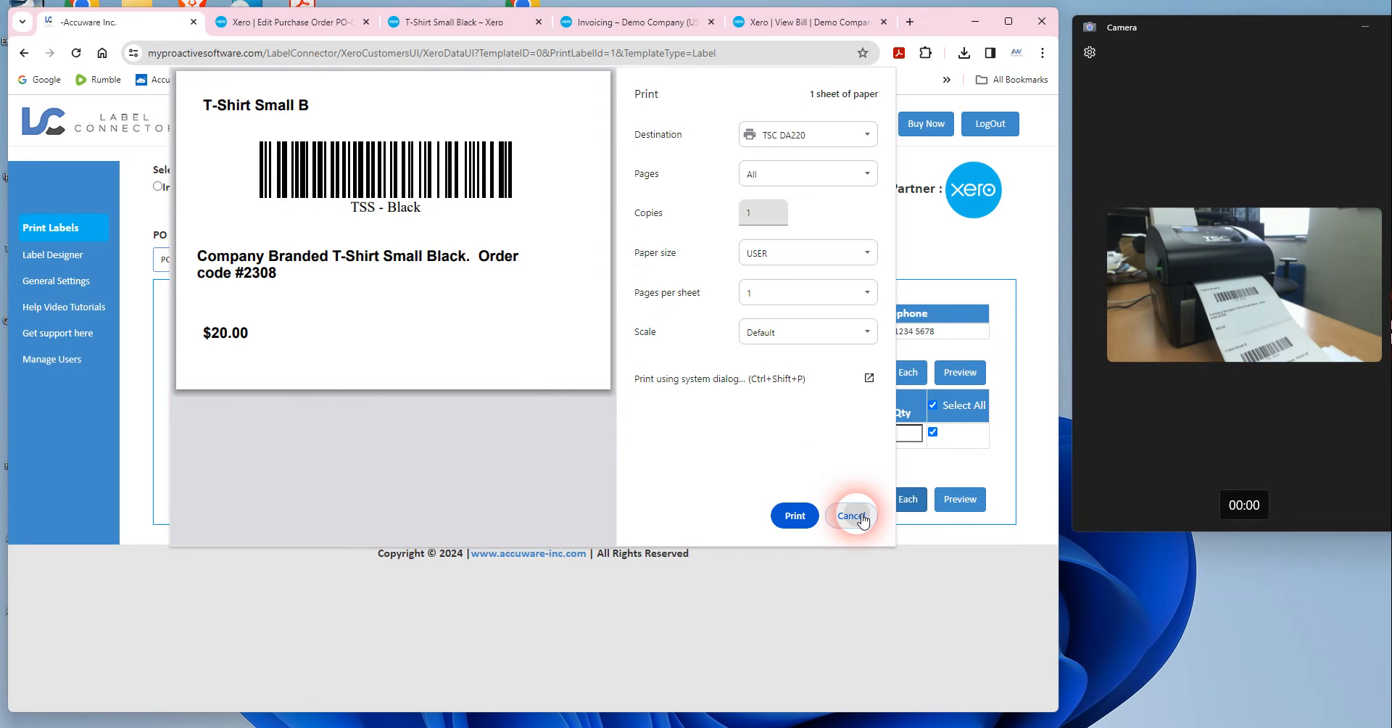
Reload PO-0008 and print TSS - Black labels, one each and by order quantity
click(854, 514)
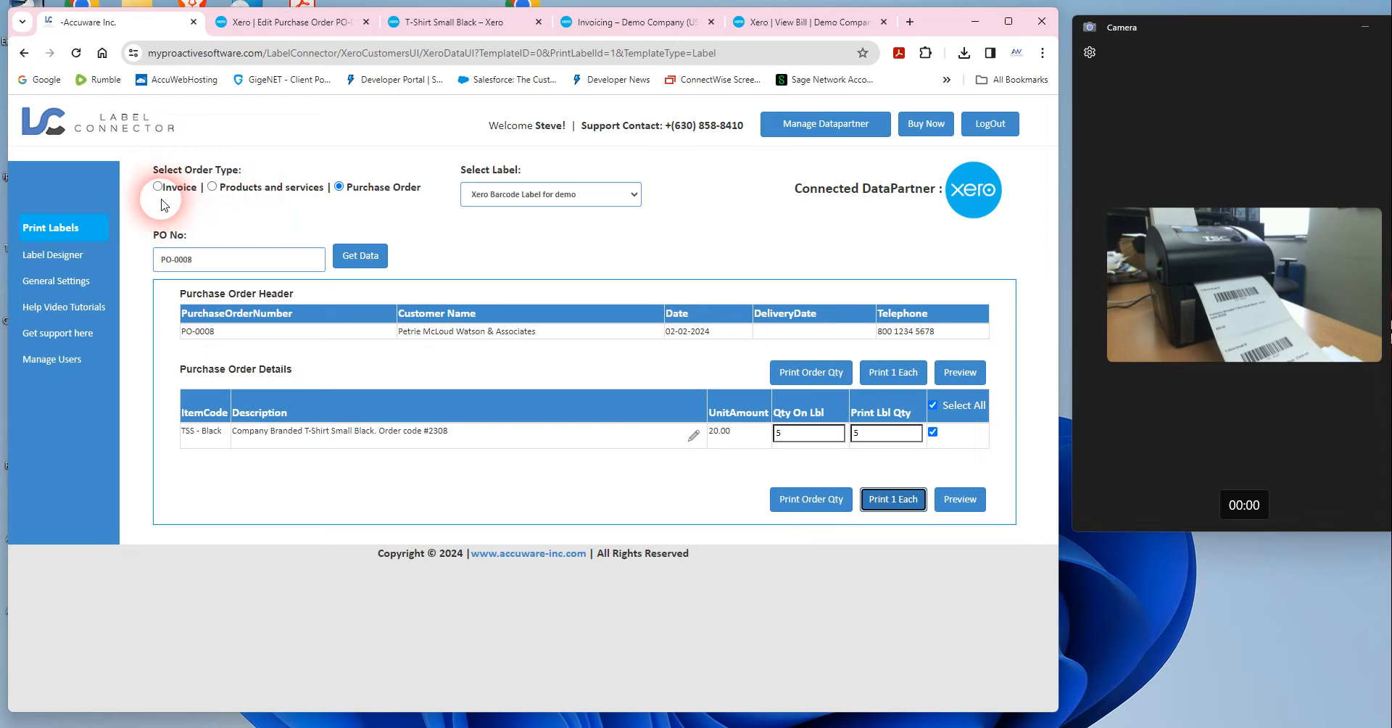
mouse_move(249, 220)
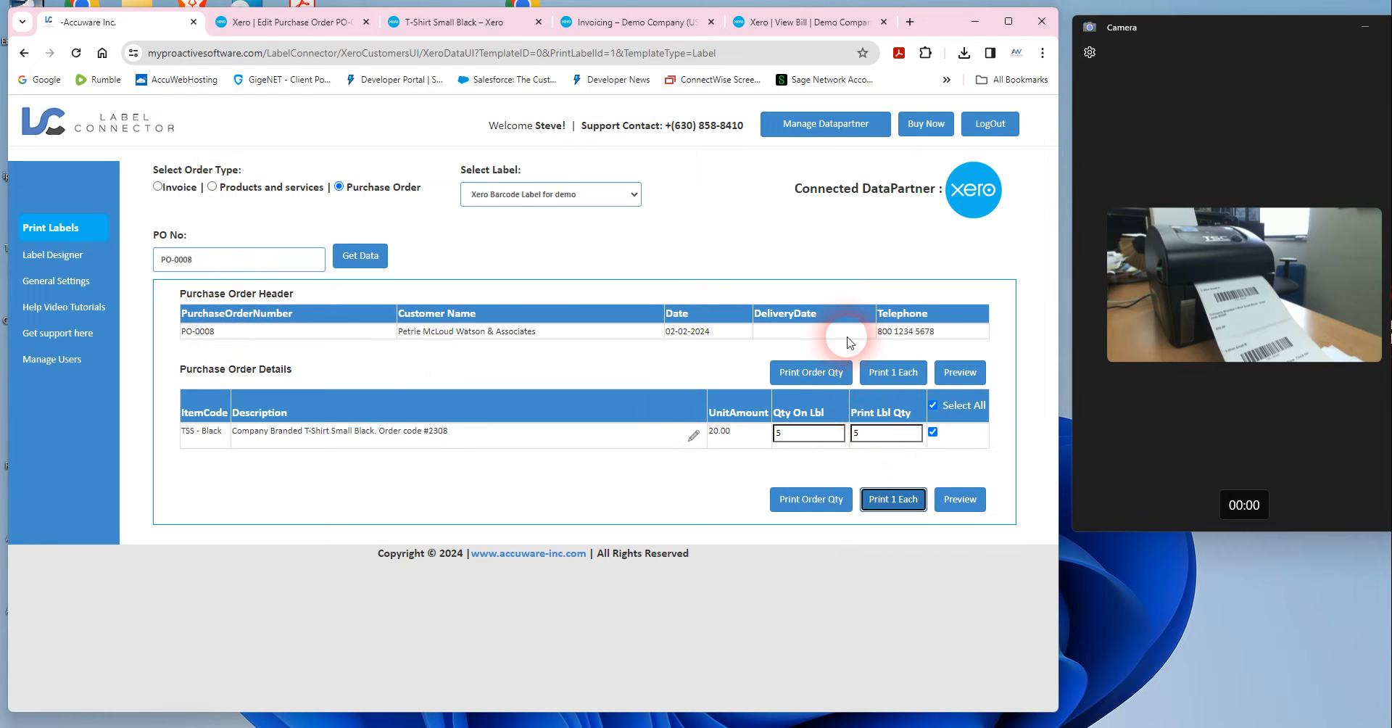
click(360, 255)
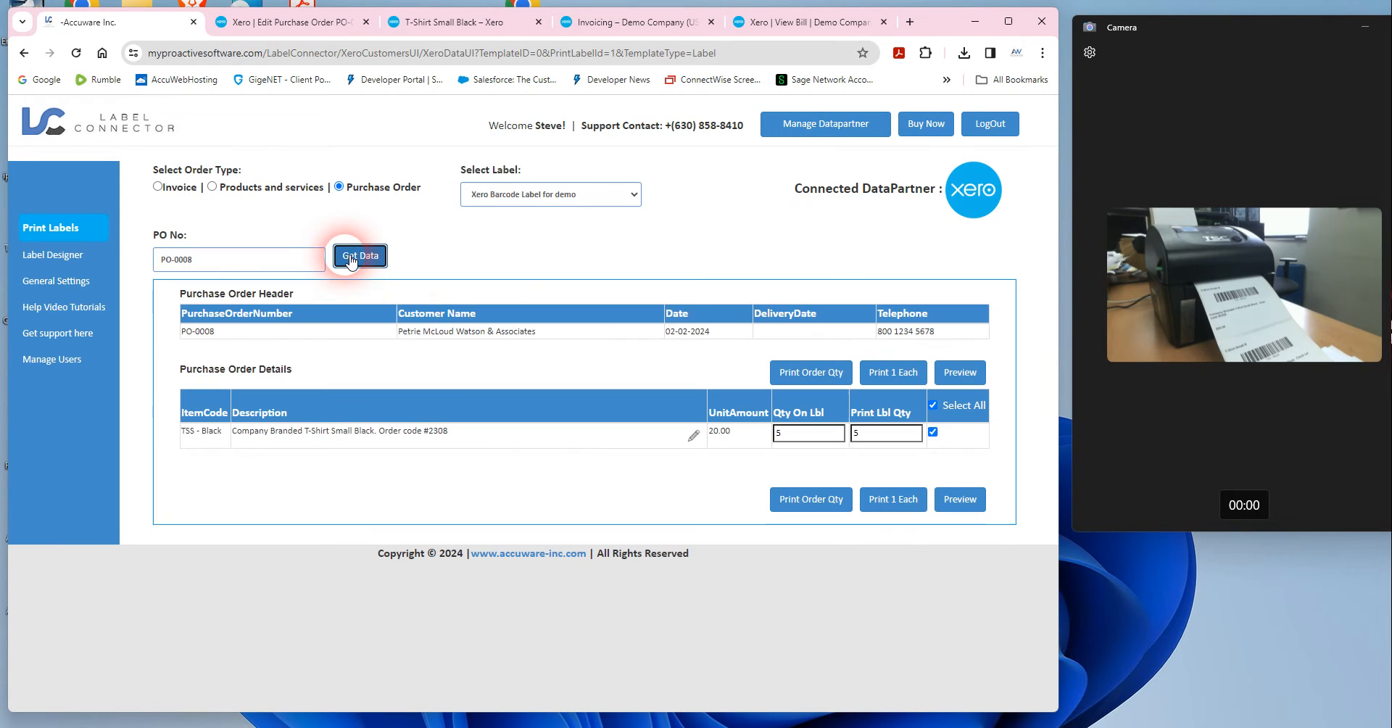
mouse_move(901, 404)
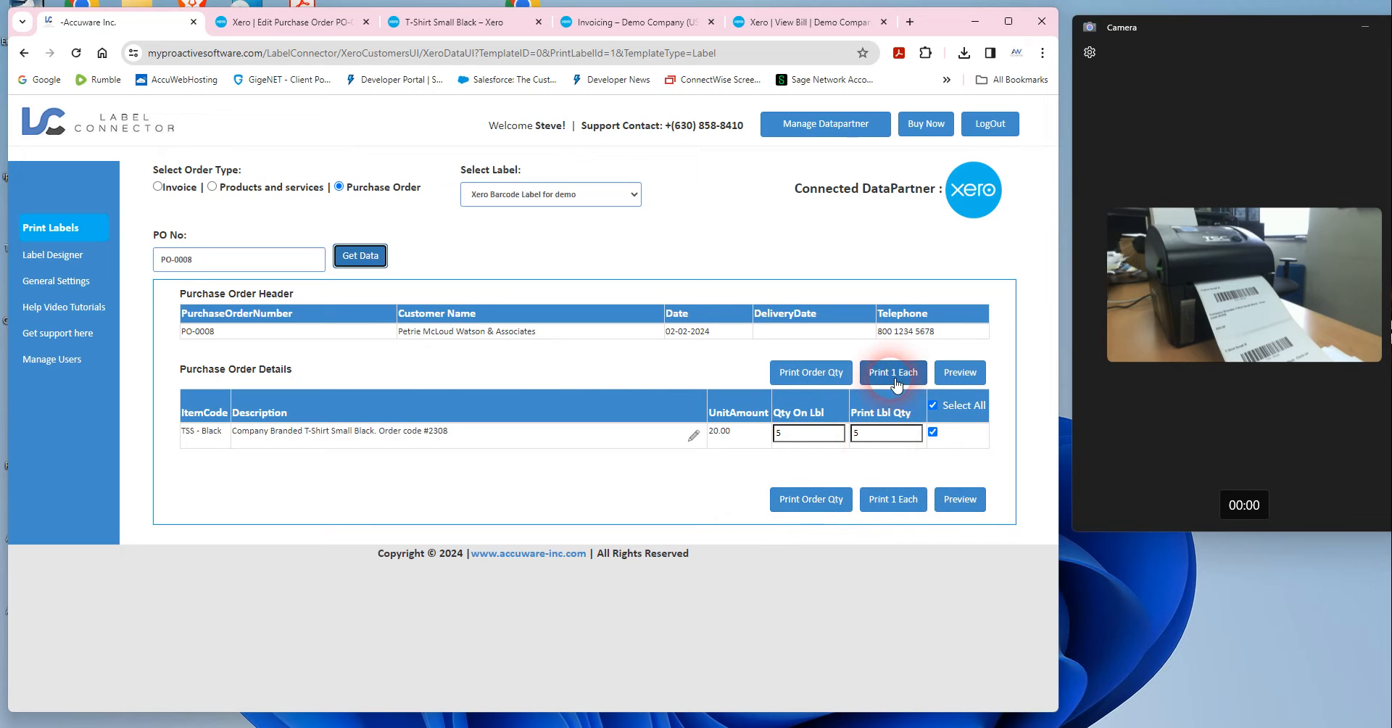
click(893, 372)
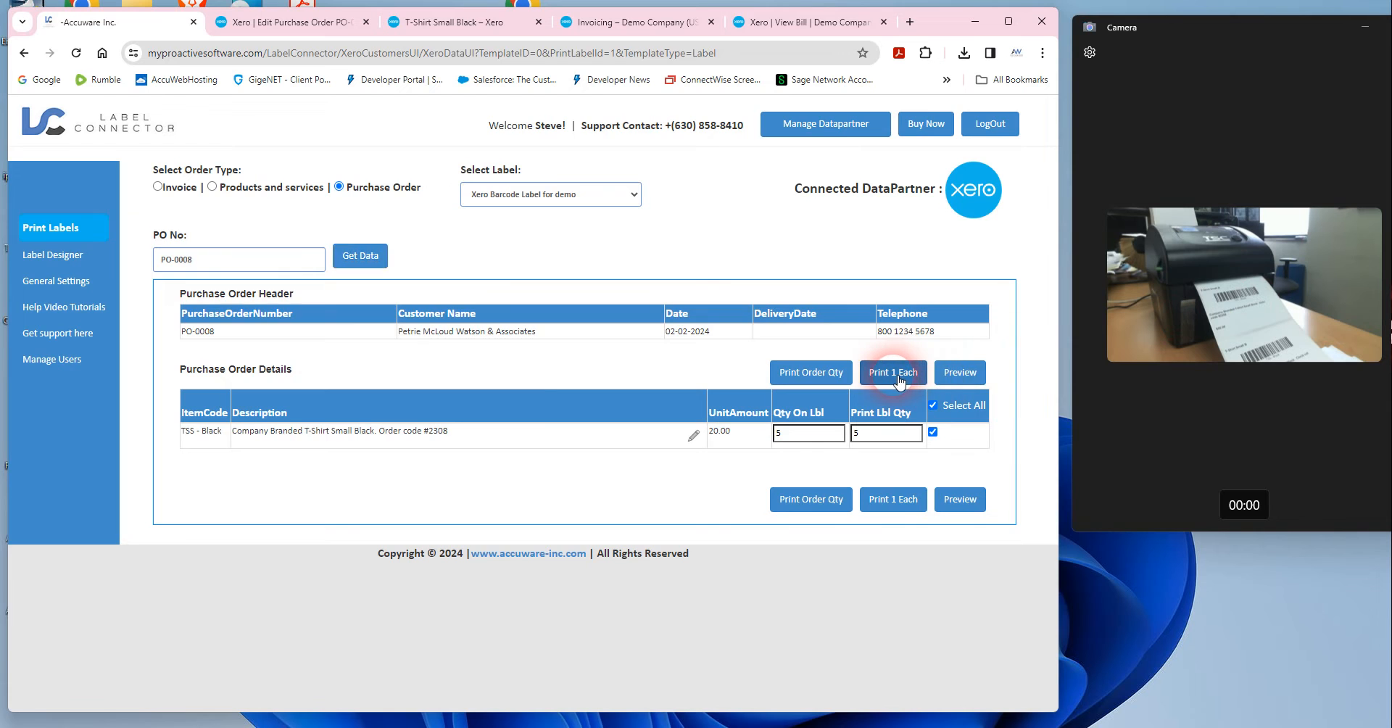
click(894, 371)
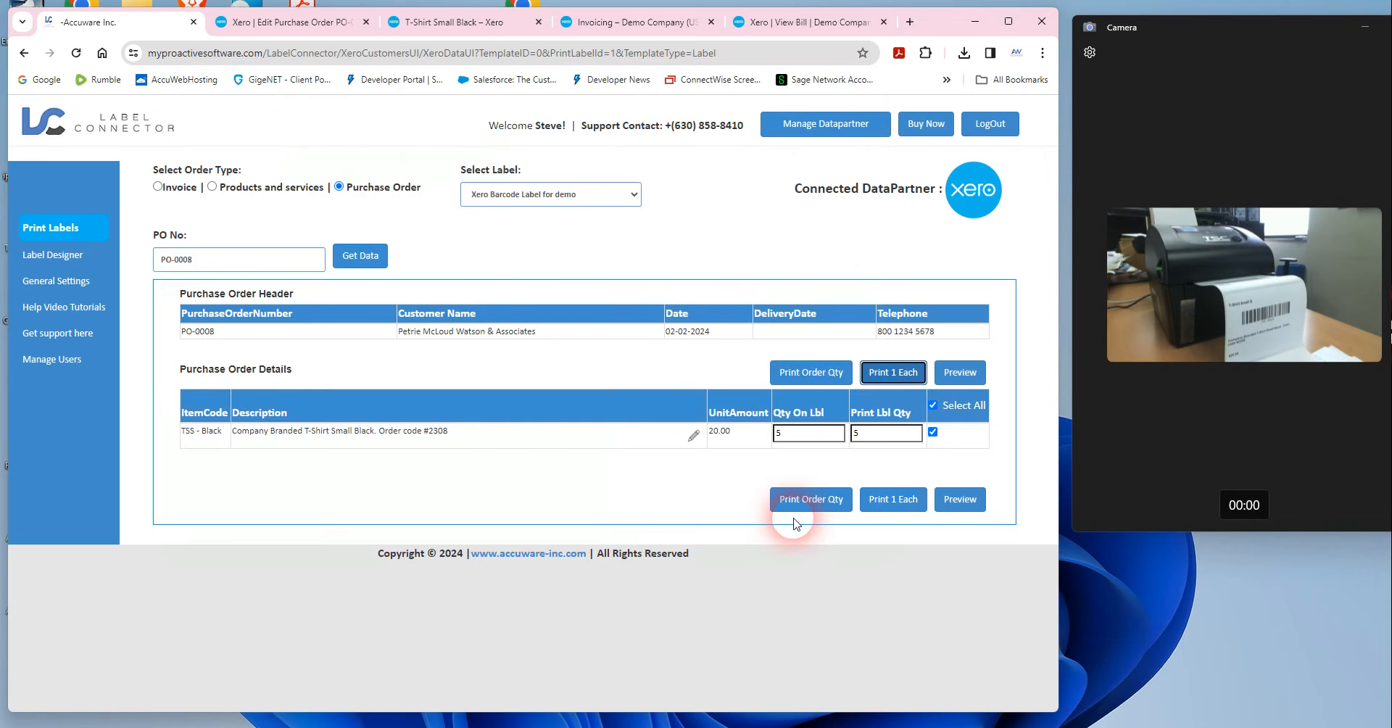
click(811, 499)
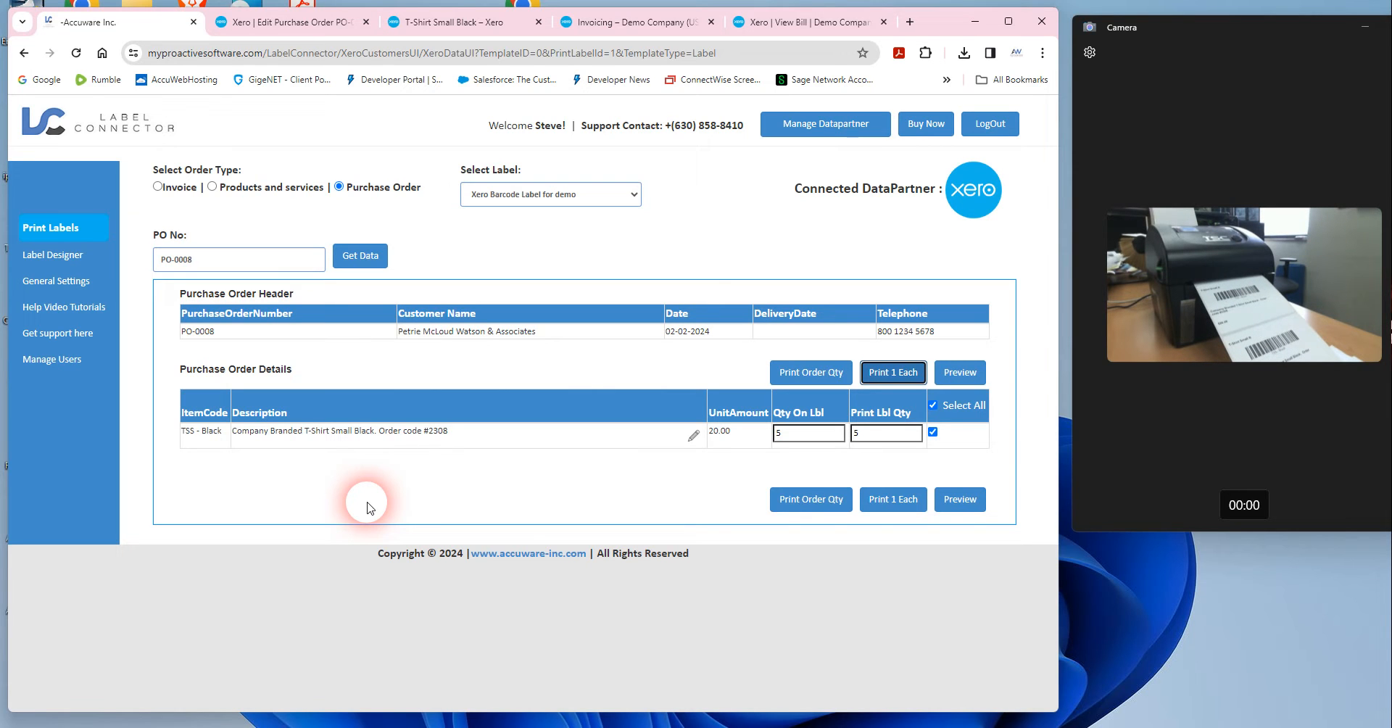
mouse_move(805, 52)
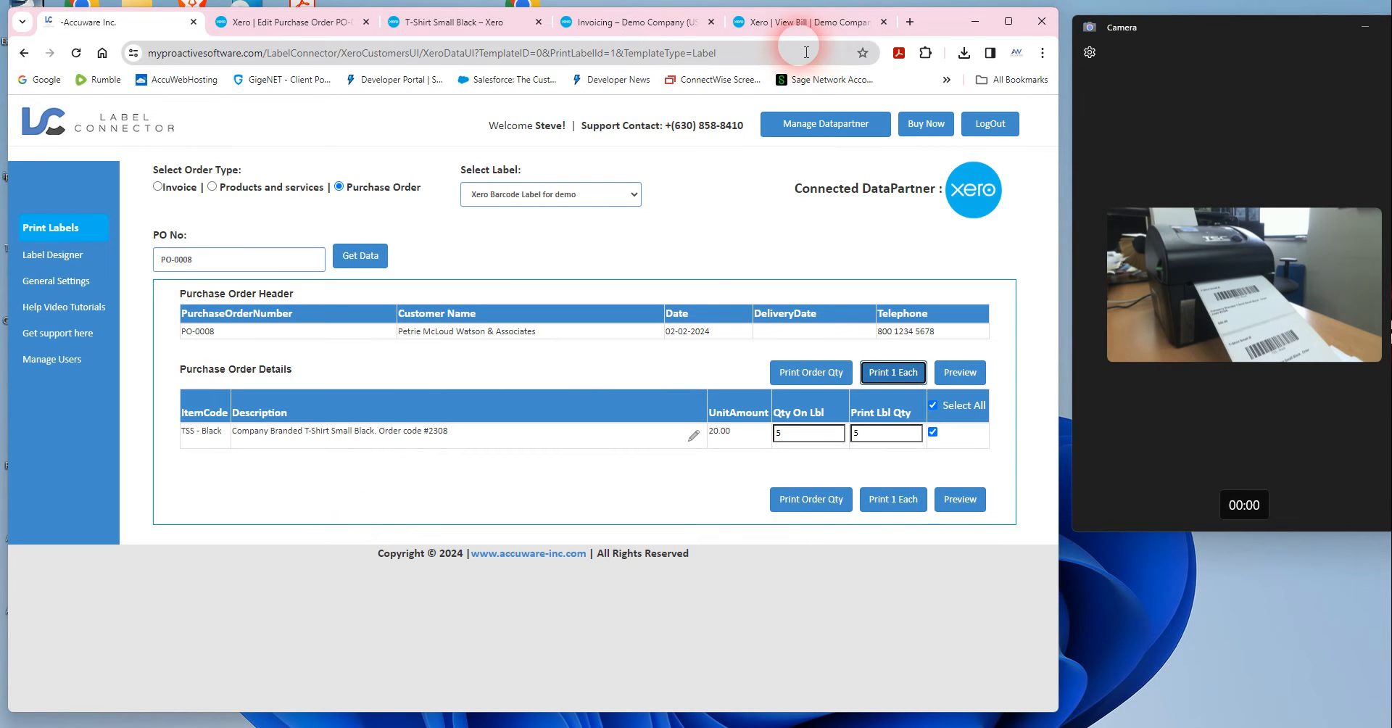
Add a second T-Shirt Small Black line at 40.00 to draft invoice INV-0041
click(638, 21)
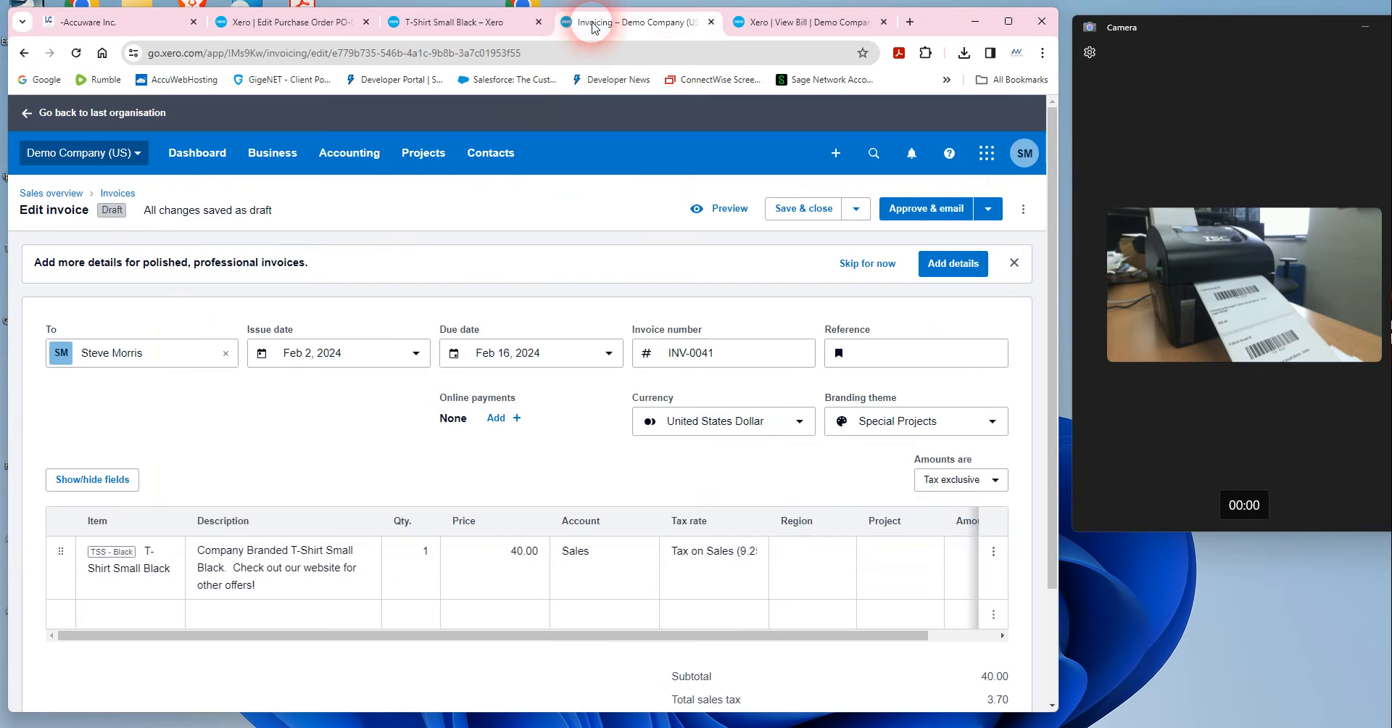
click(126, 616)
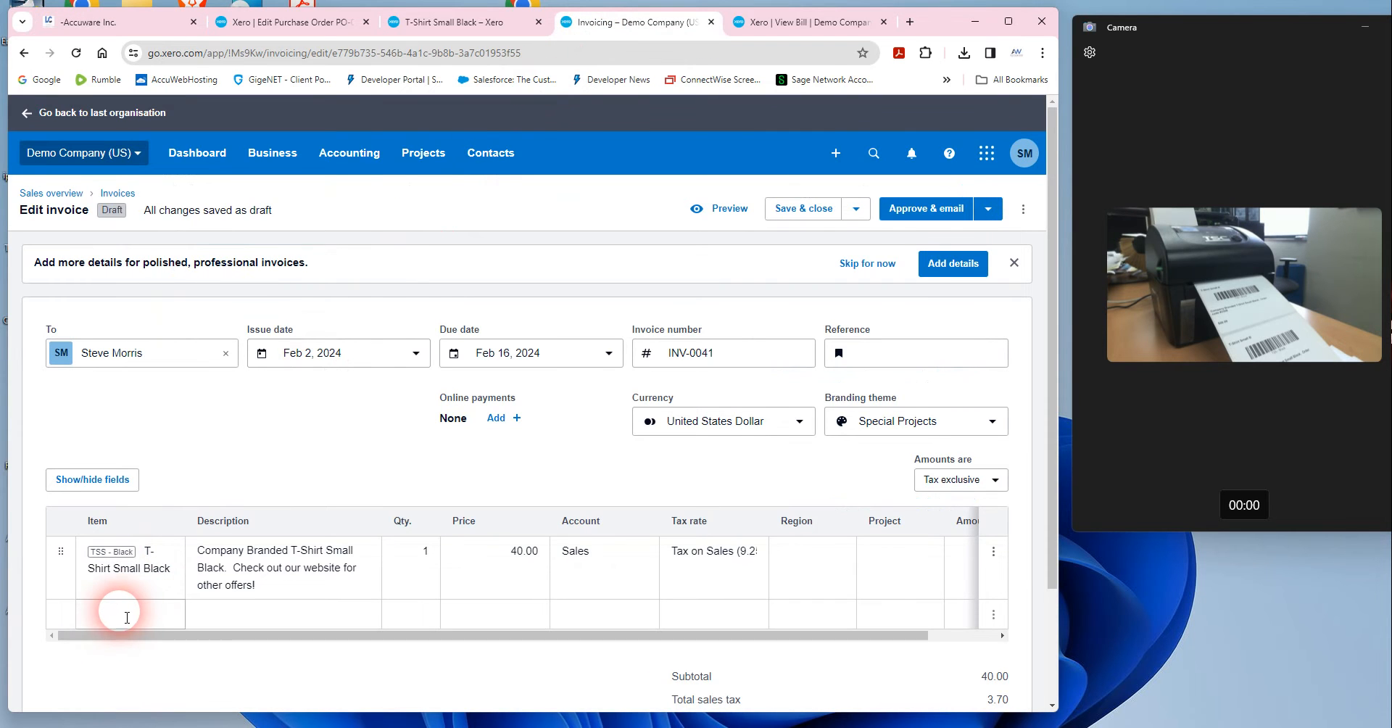
click(127, 615)
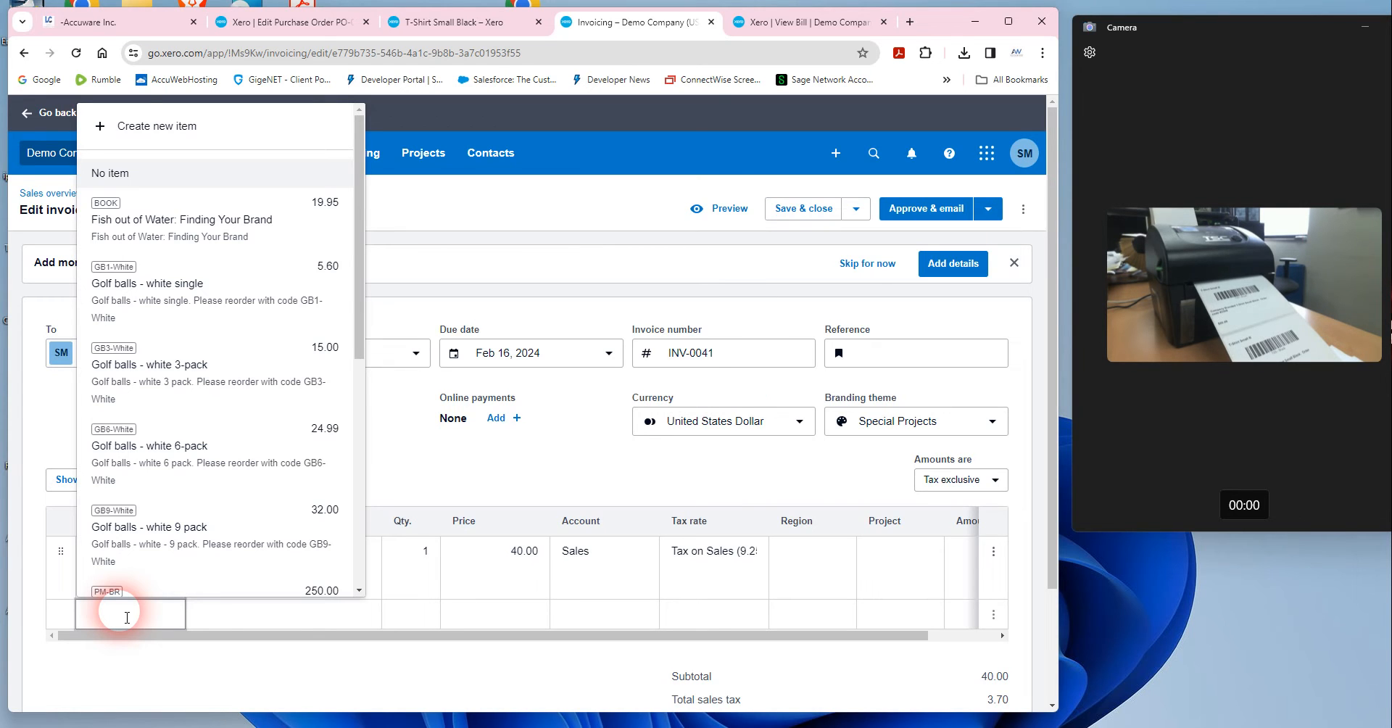
text(TSS - Black)
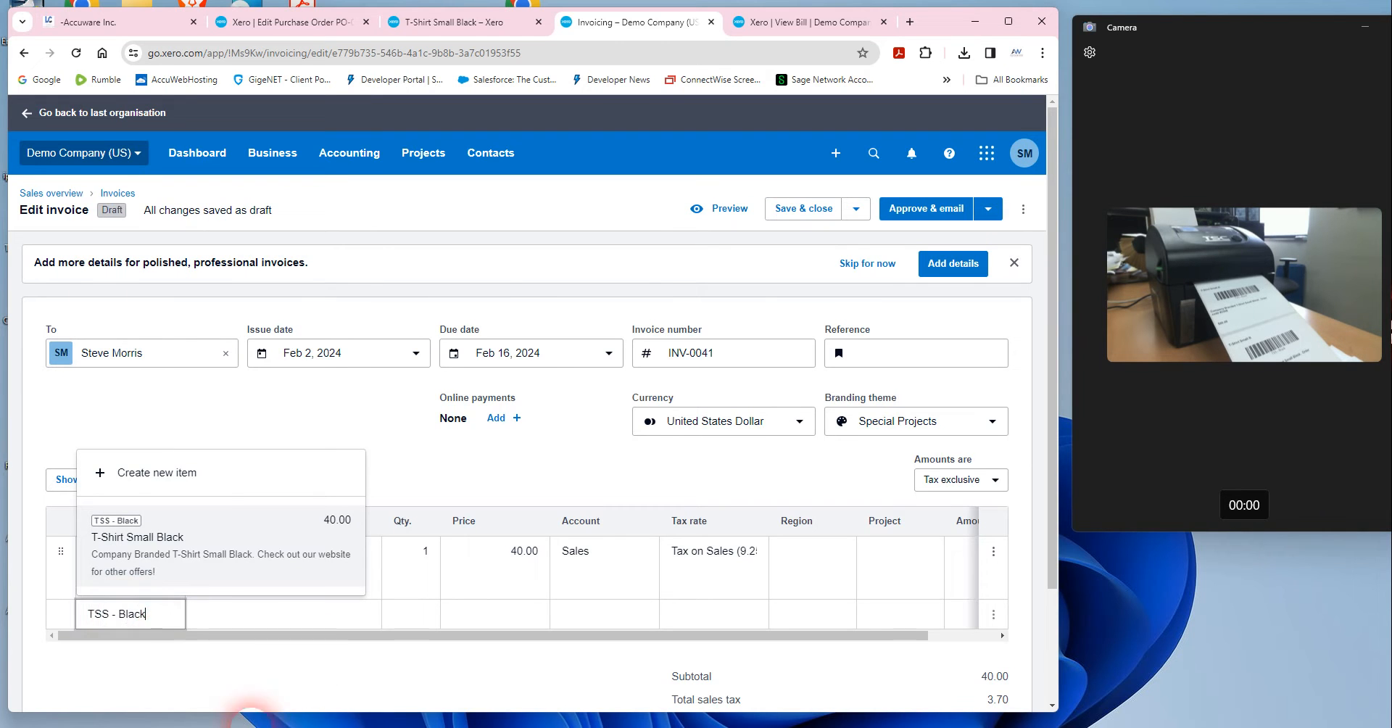
click(136, 536)
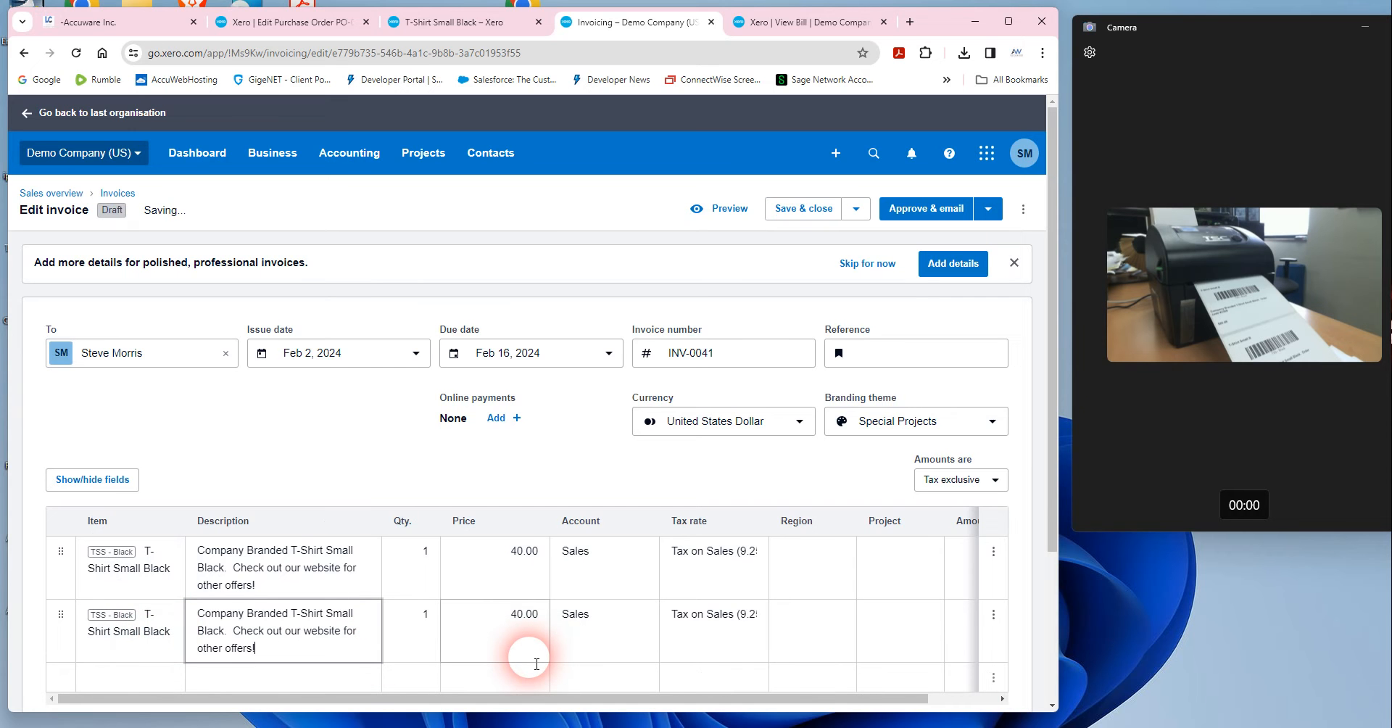
scroll(down, 3)
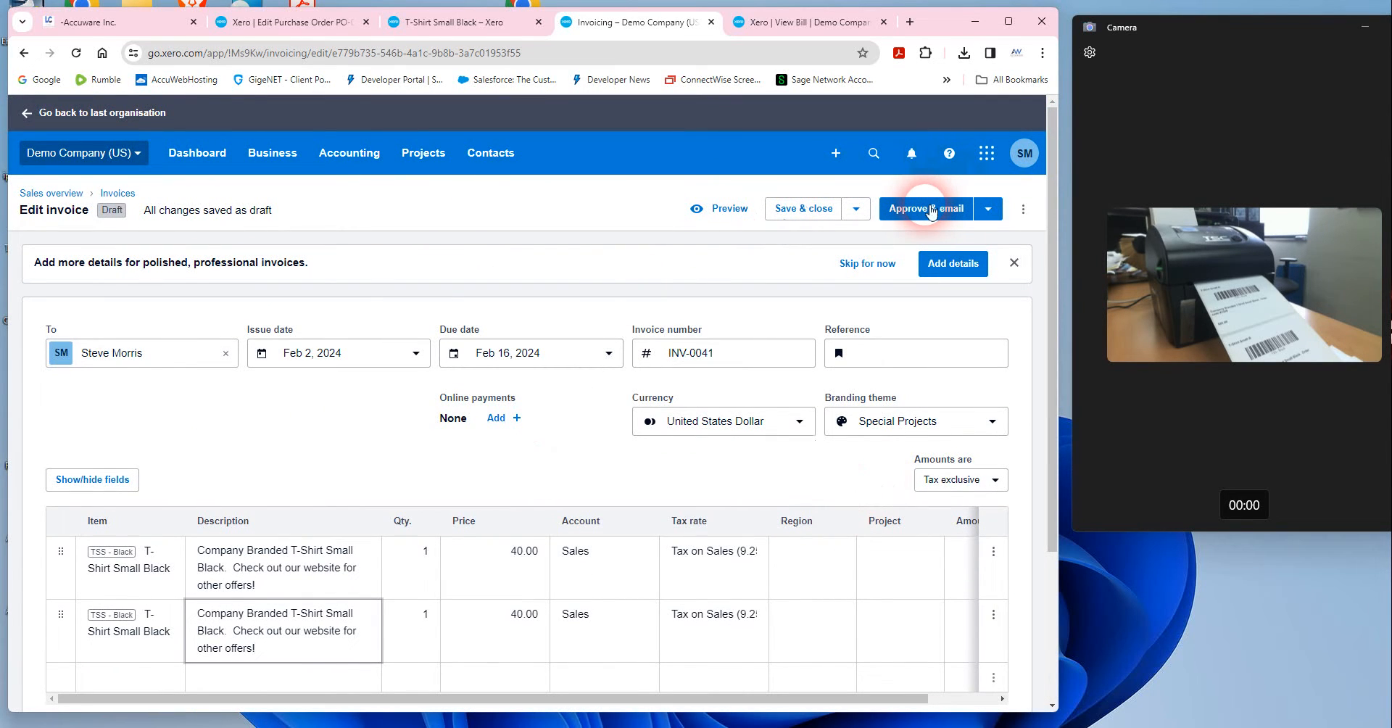
click(925, 208)
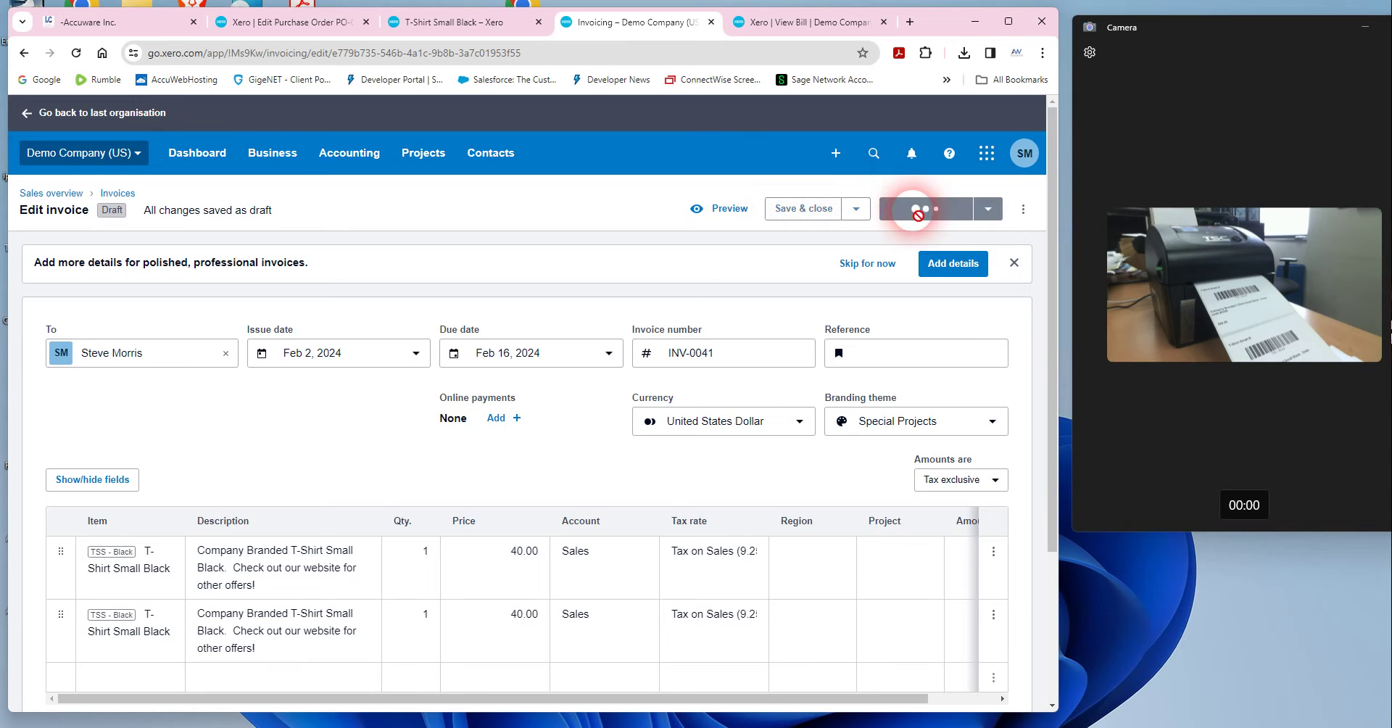
click(912, 209)
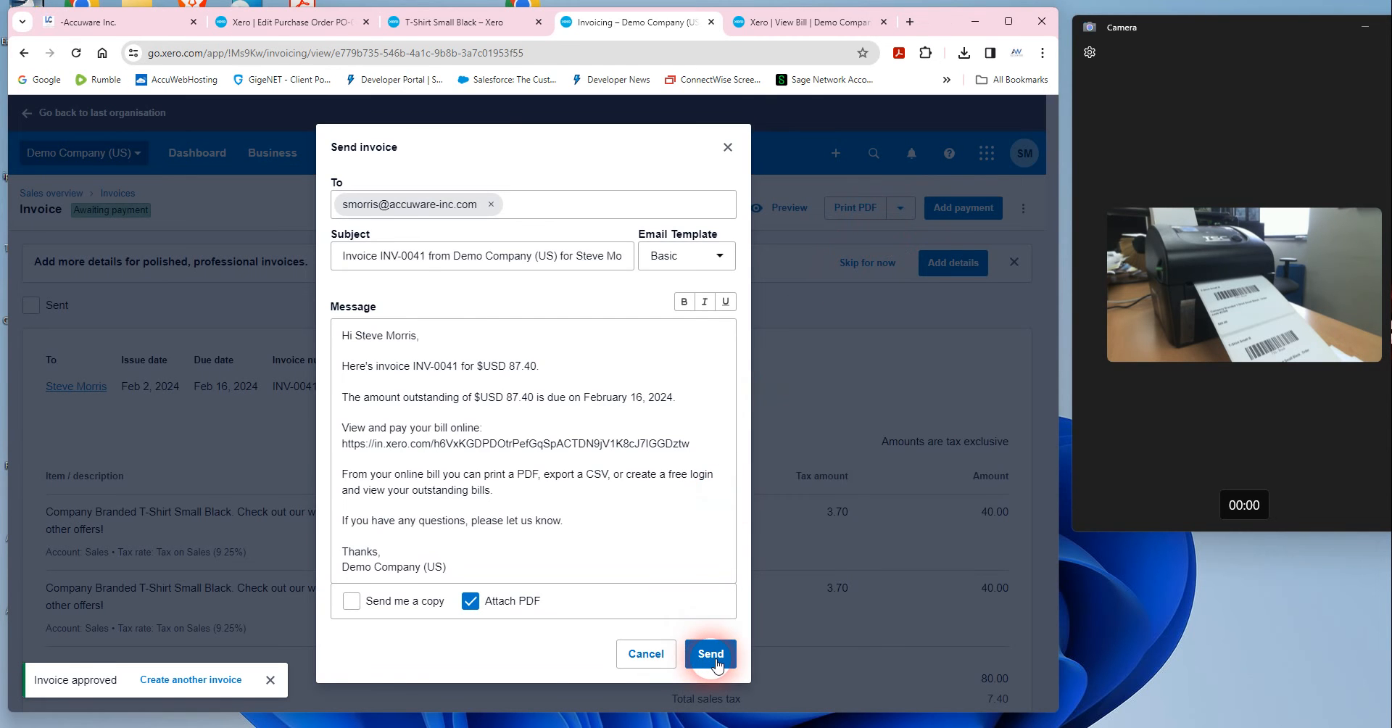
click(710, 654)
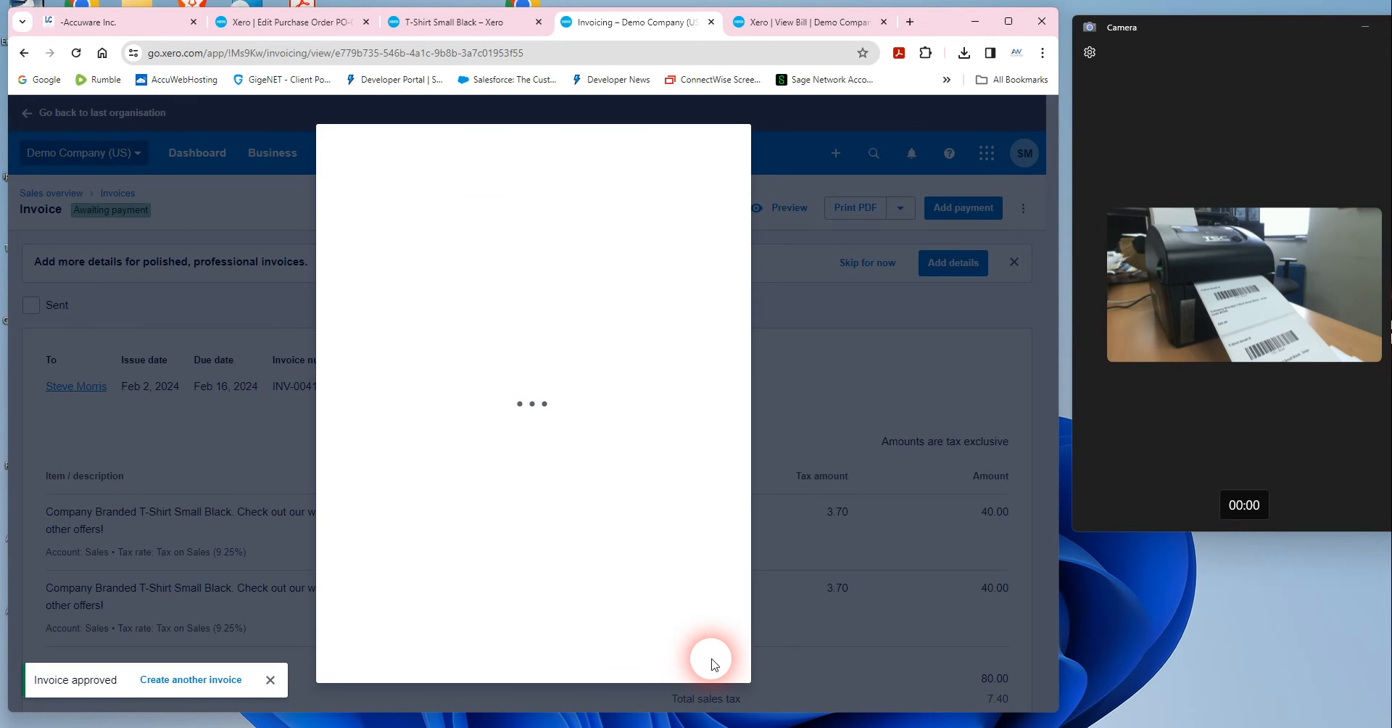
click(30, 305)
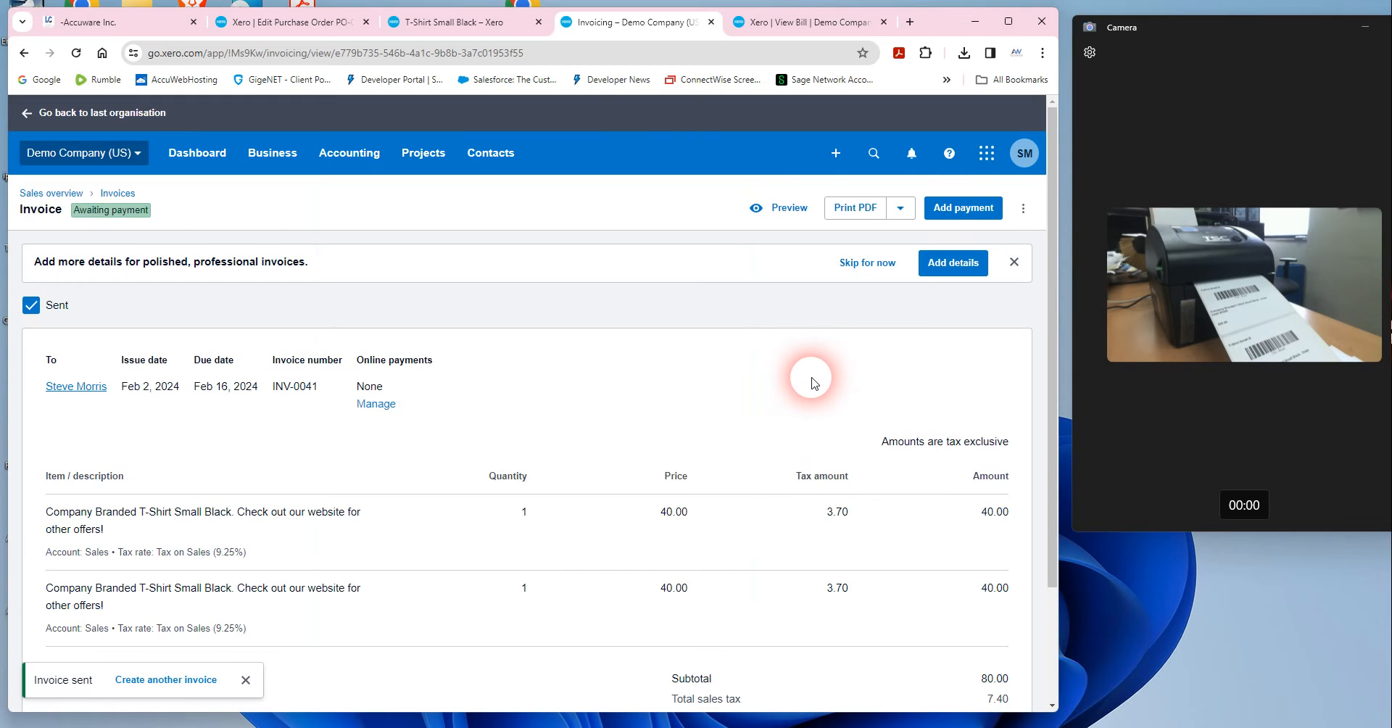
mouse_move(716, 369)
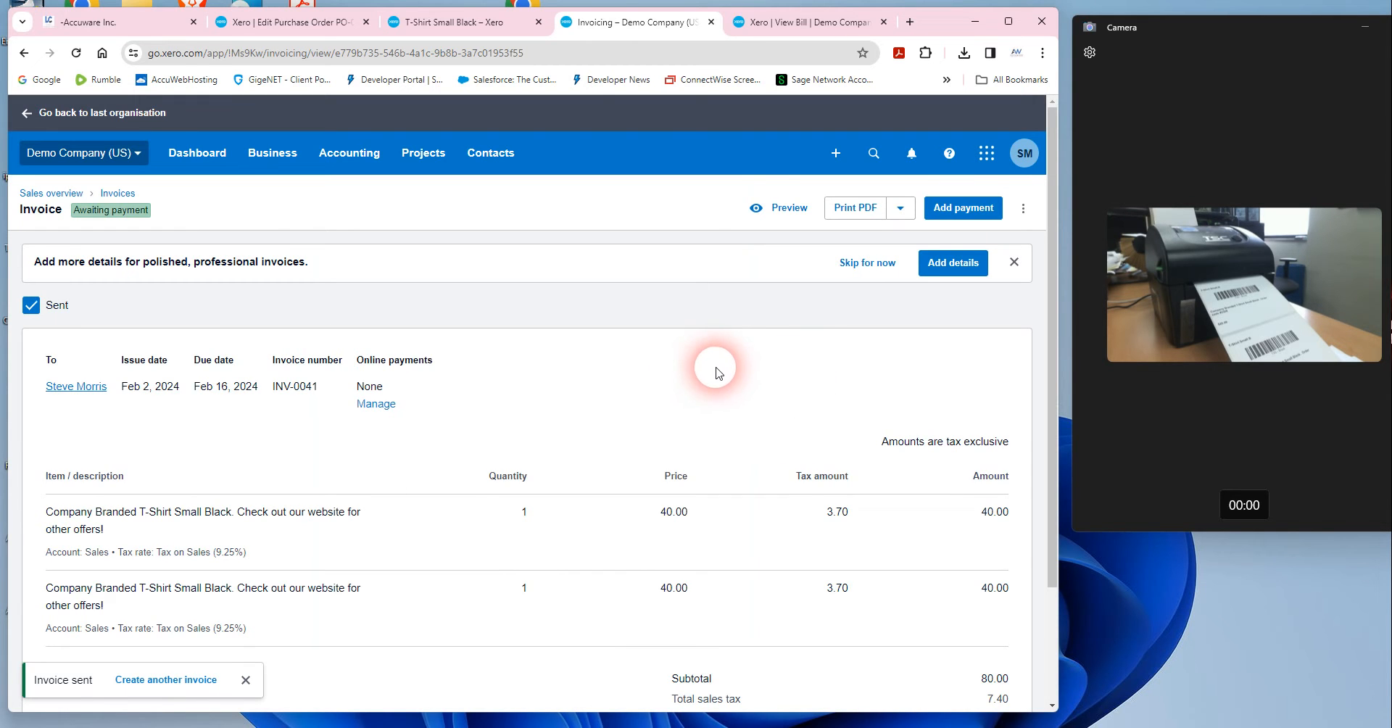
mouse_move(458, 206)
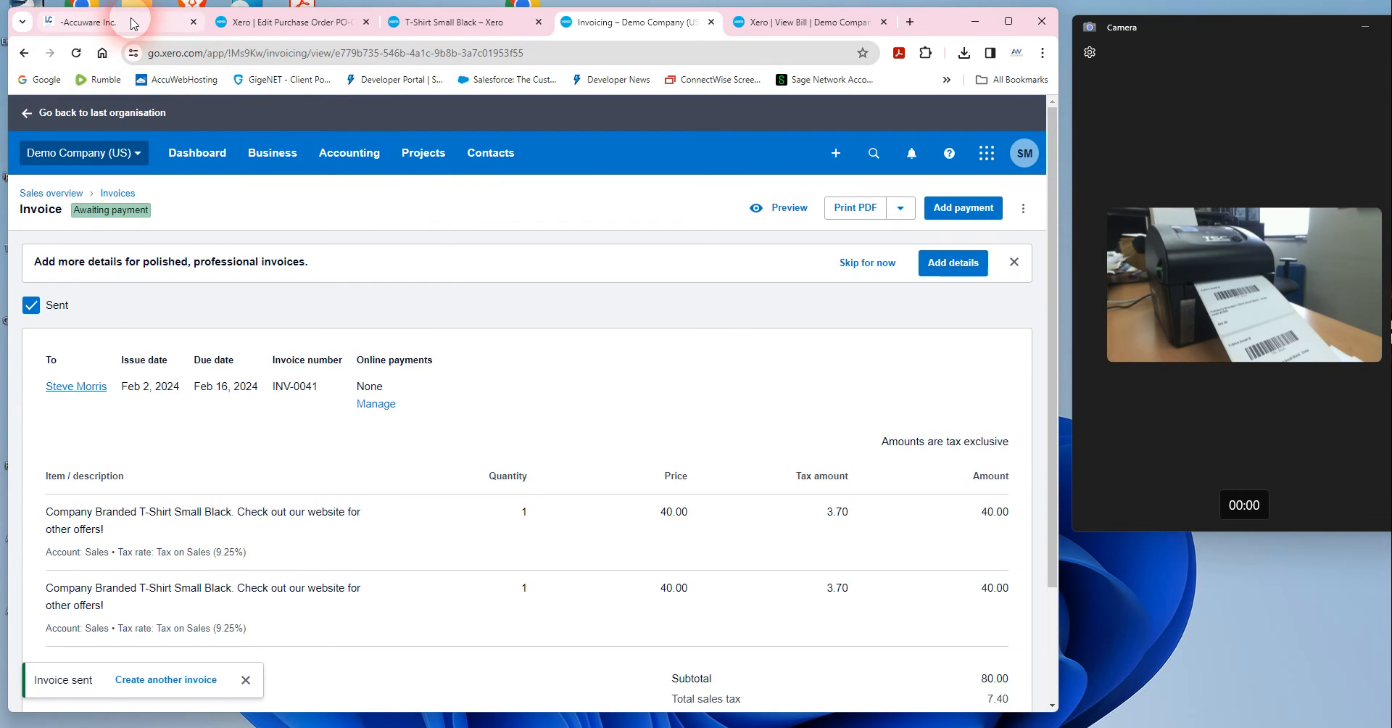
Load all products and services in Label Connector and tick T-Shirt Small Black for printing
click(109, 20)
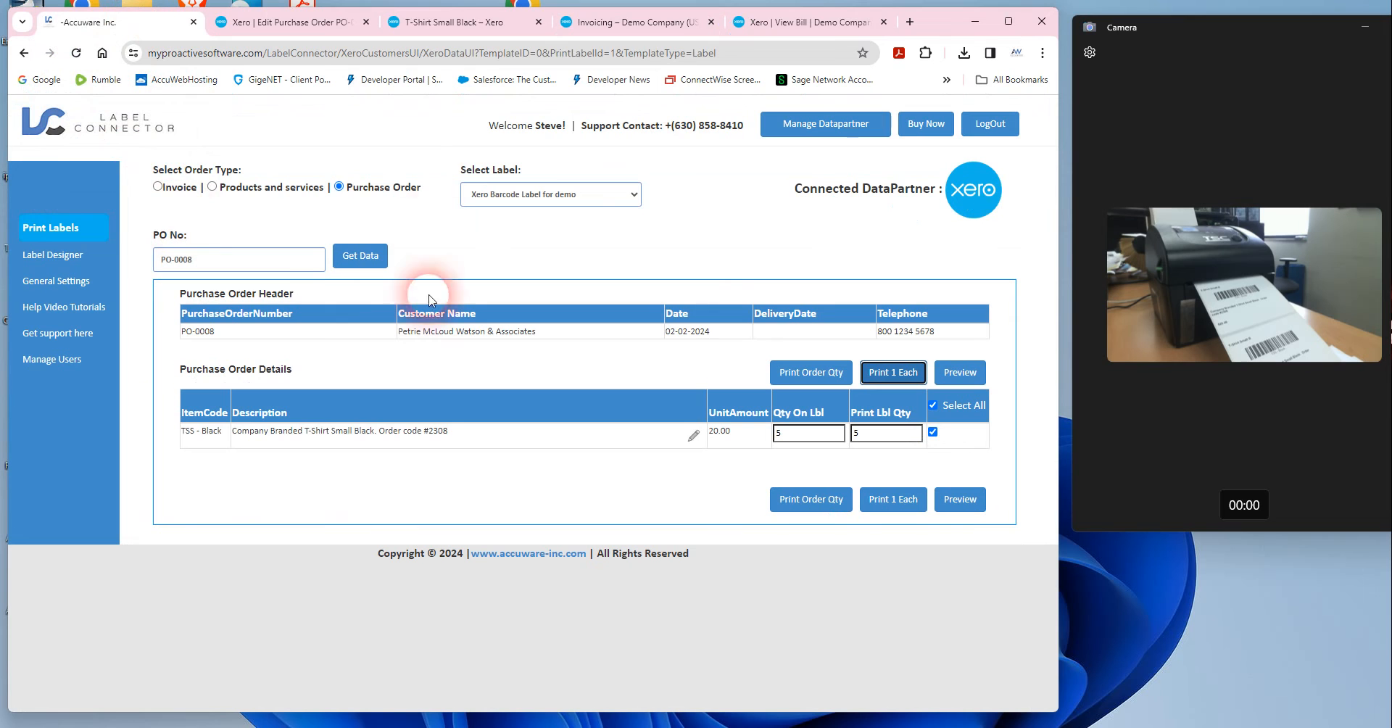
click(211, 187)
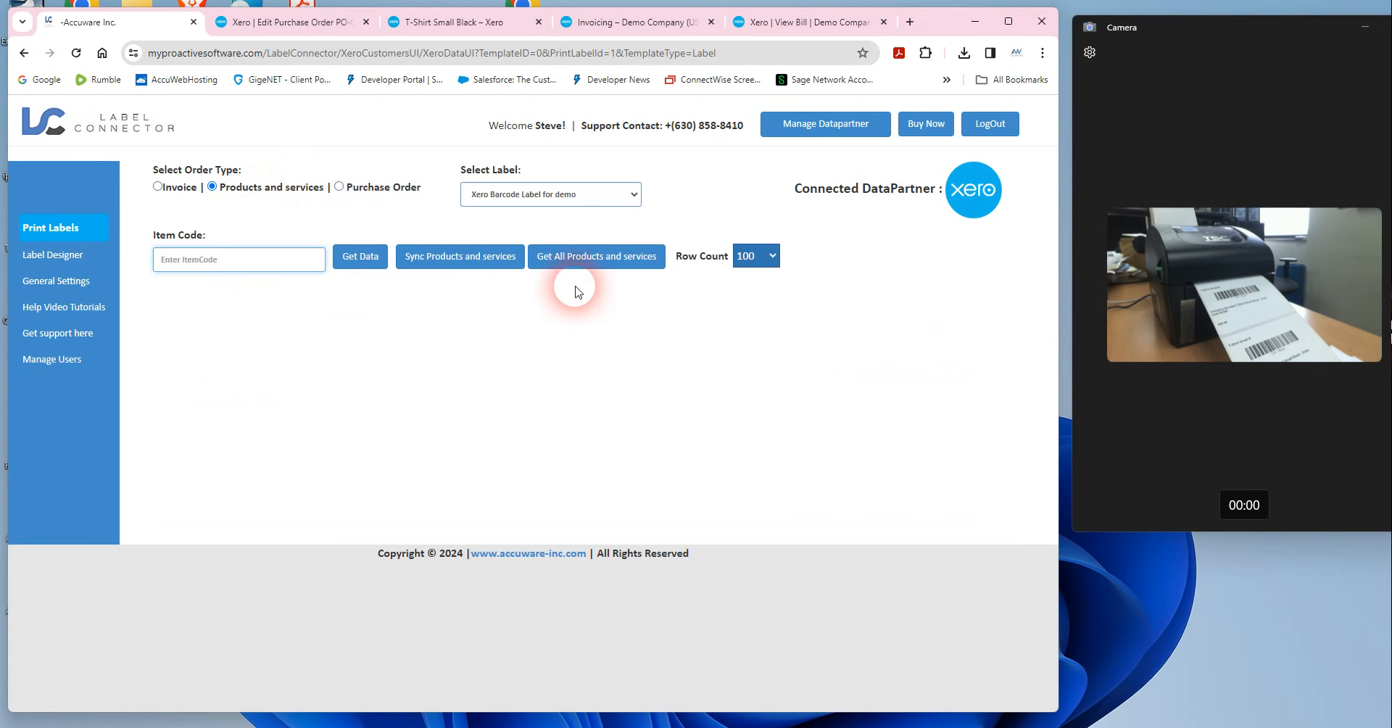
click(460, 255)
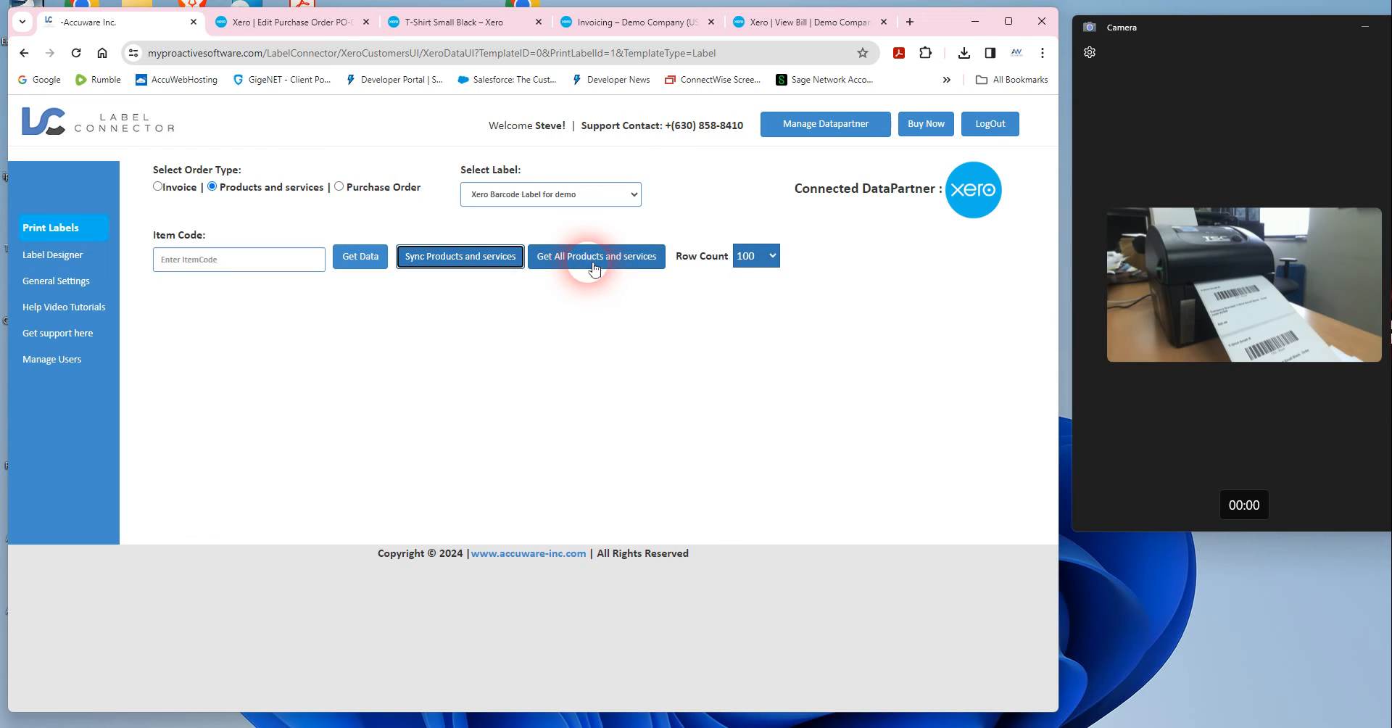
click(594, 256)
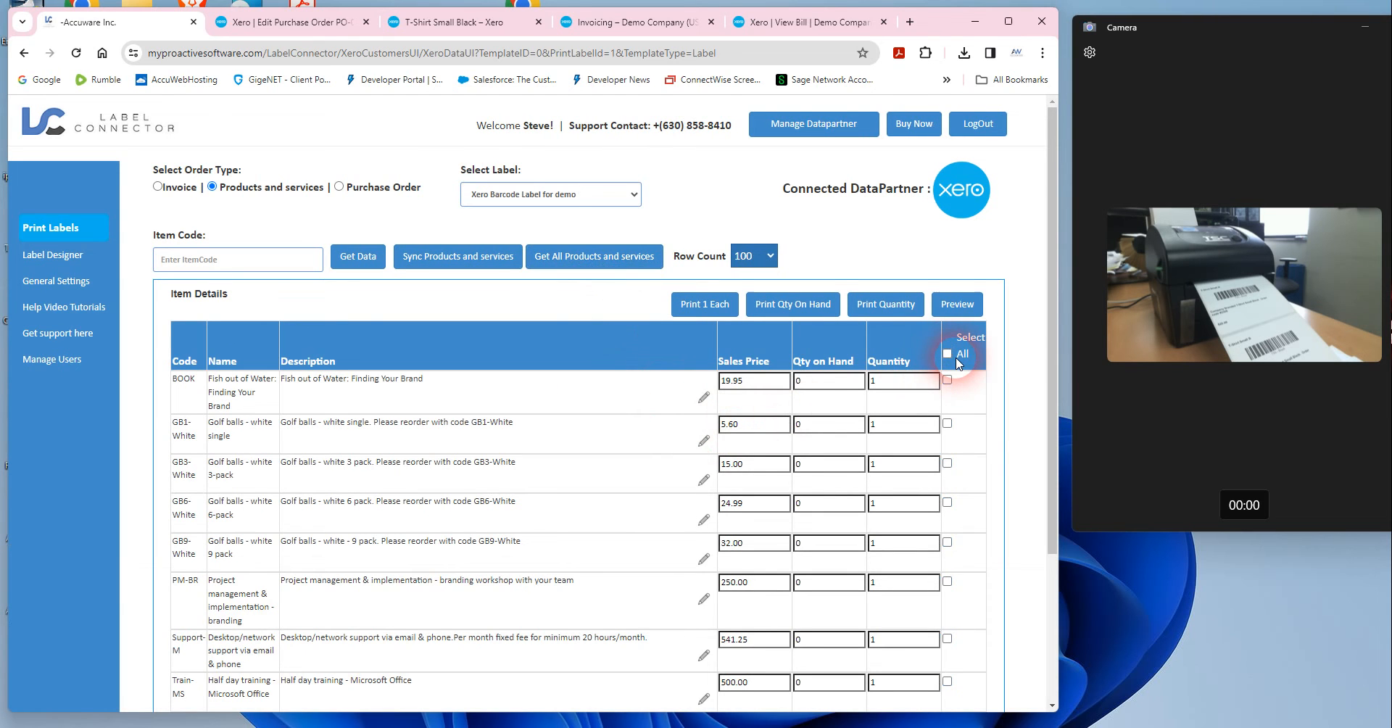
scroll(down, 3)
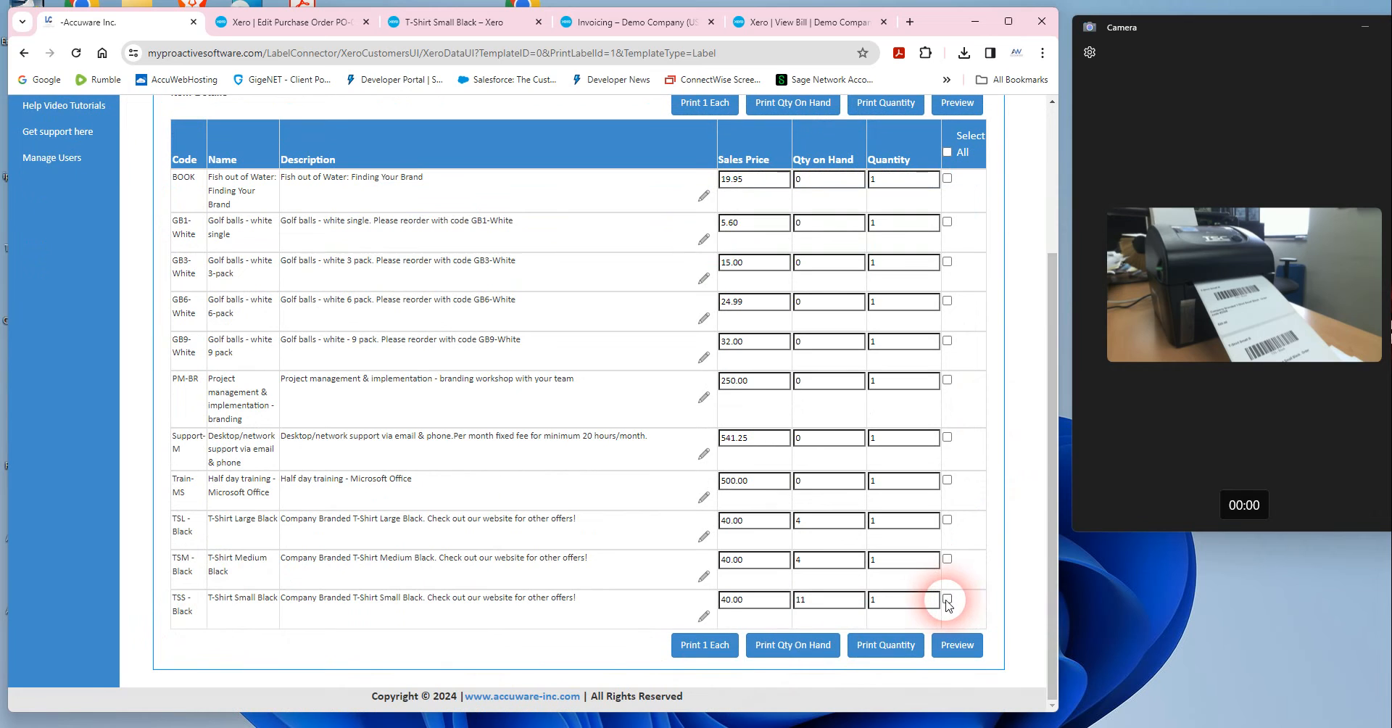
click(947, 599)
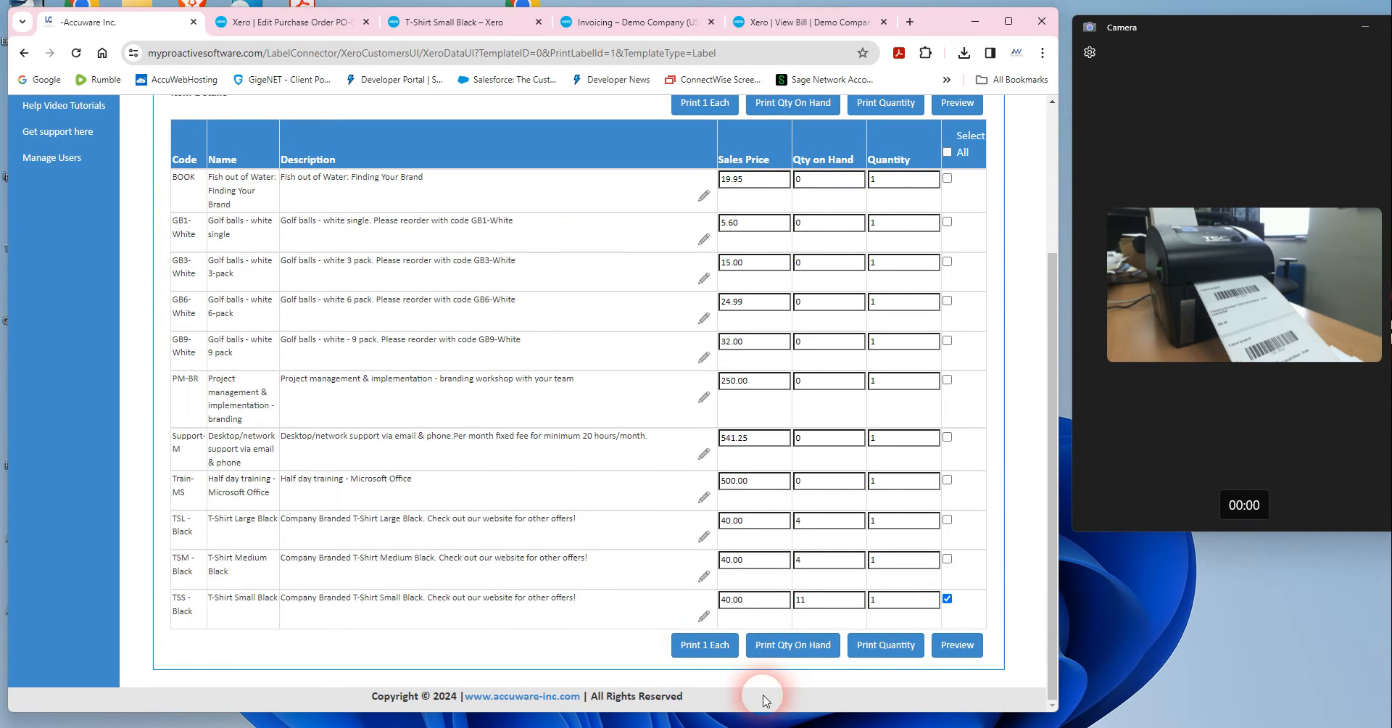
click(704, 644)
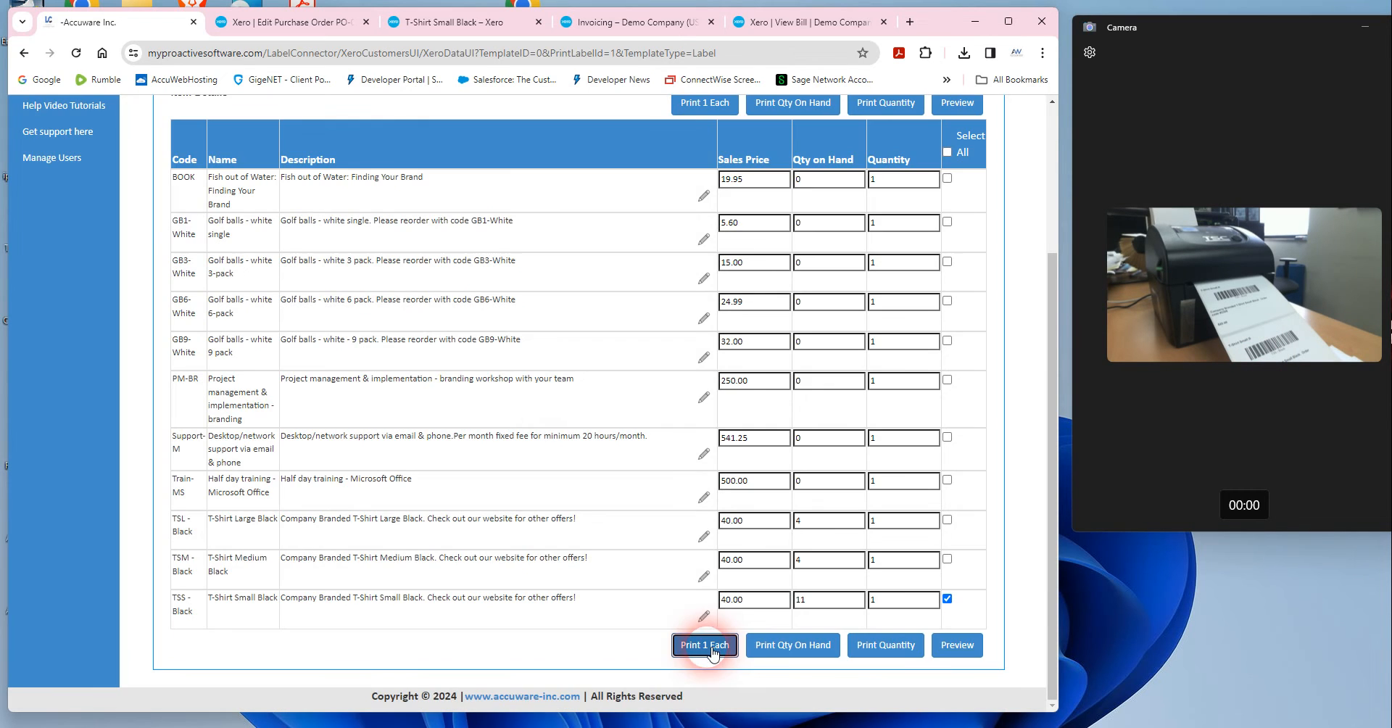
Print one T-Shirt Small Black barcode label priced $40.00
click(705, 644)
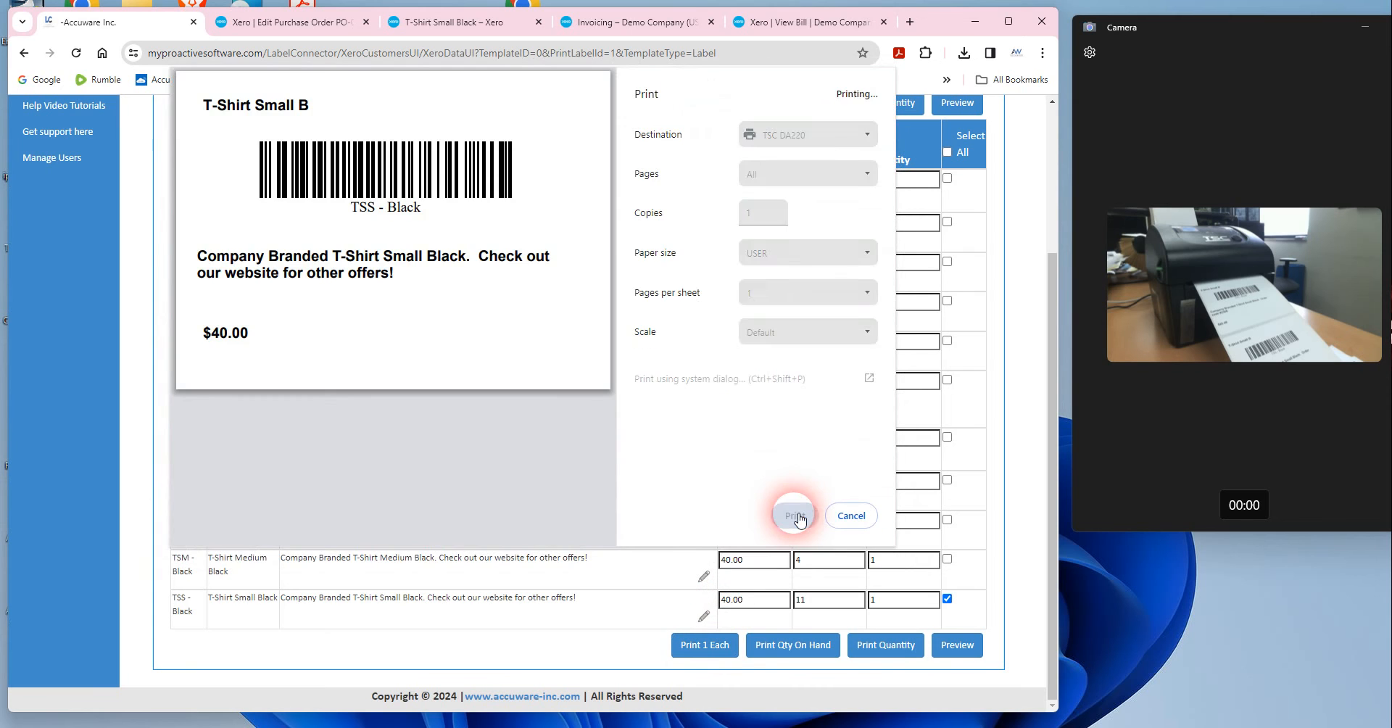
click(795, 515)
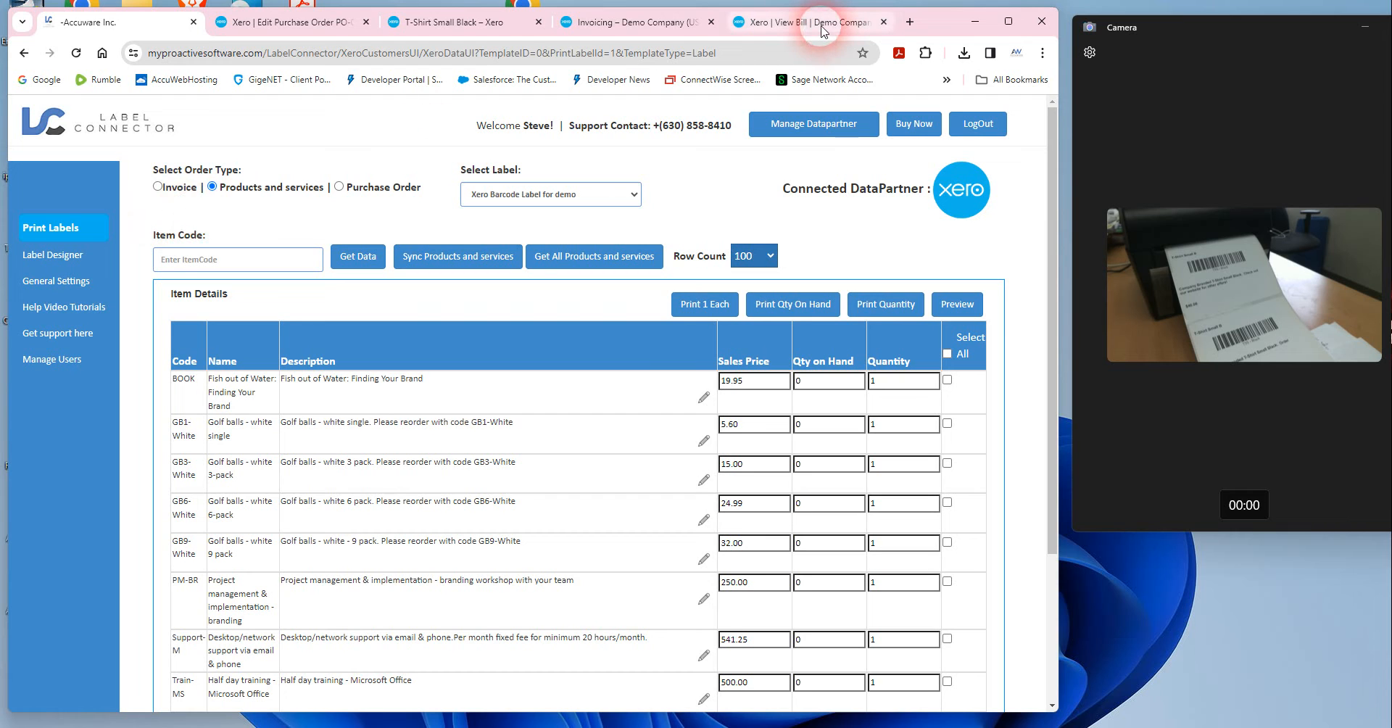
click(806, 22)
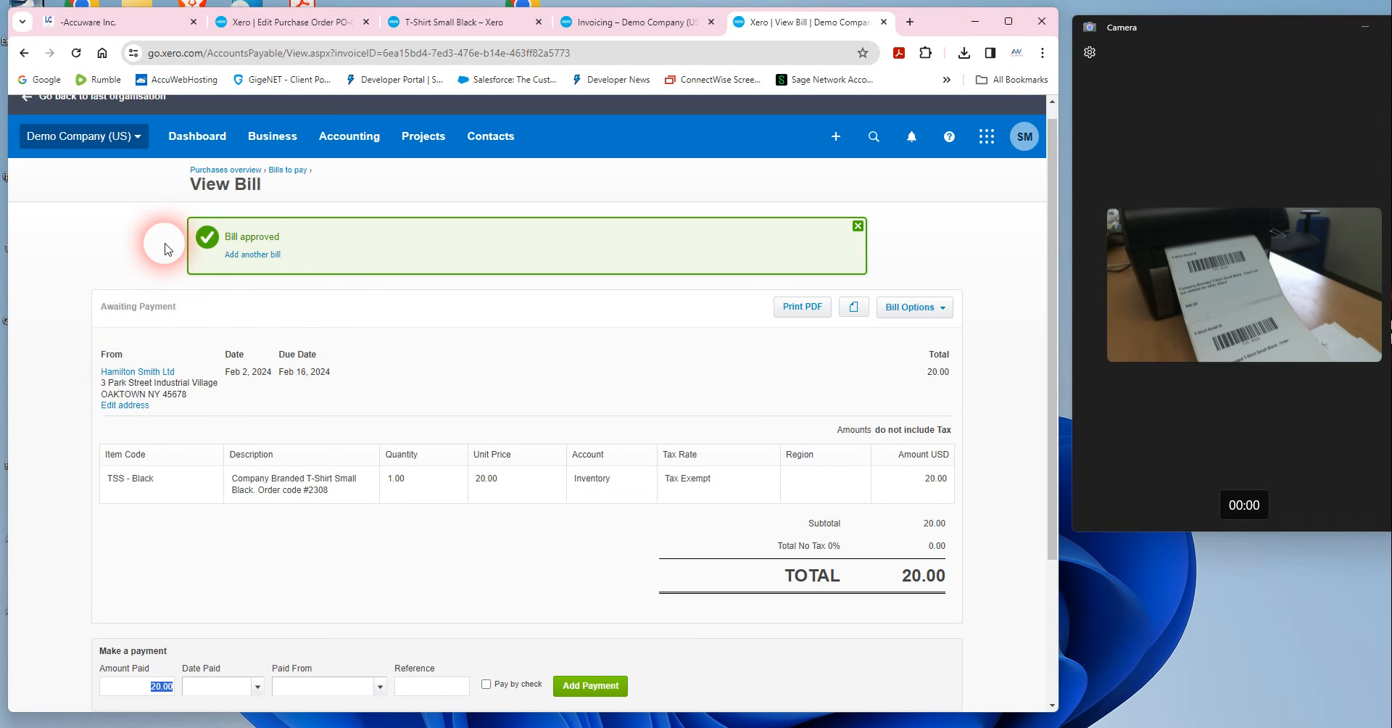
mouse_move(549, 529)
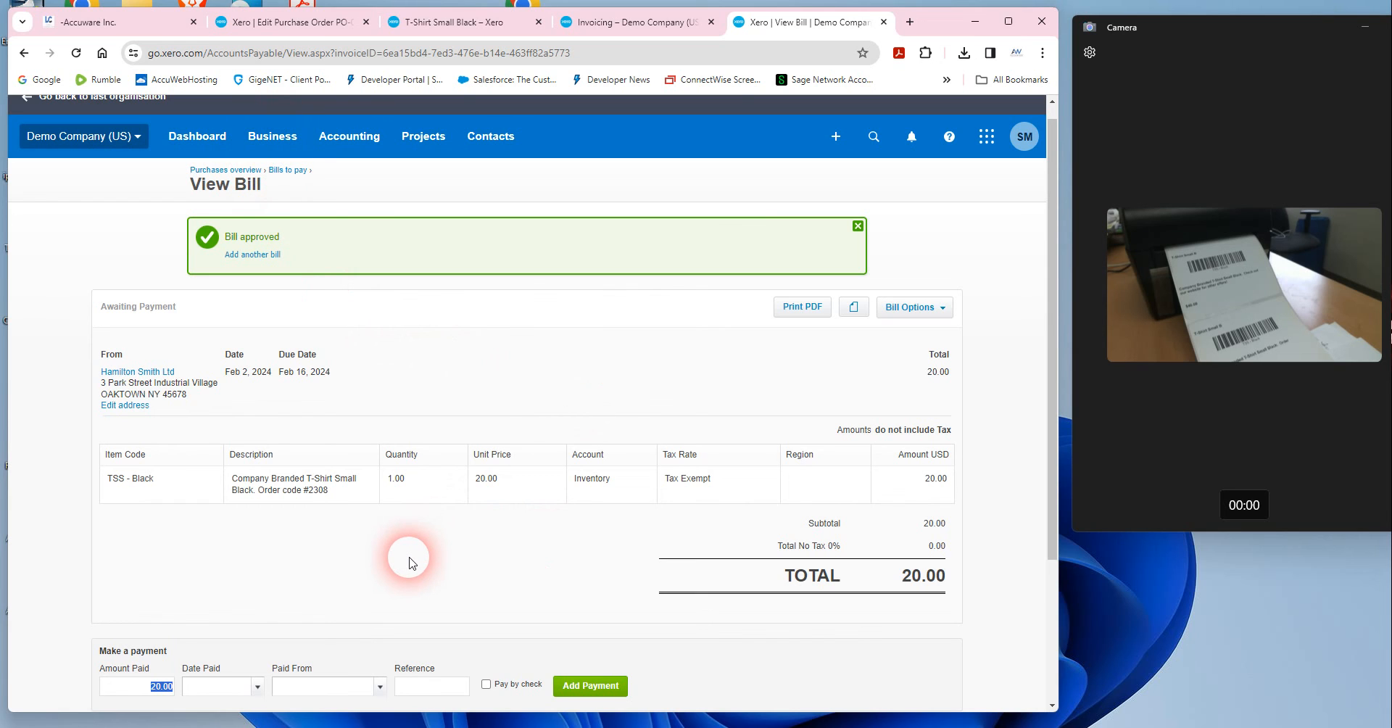
mouse_move(154, 35)
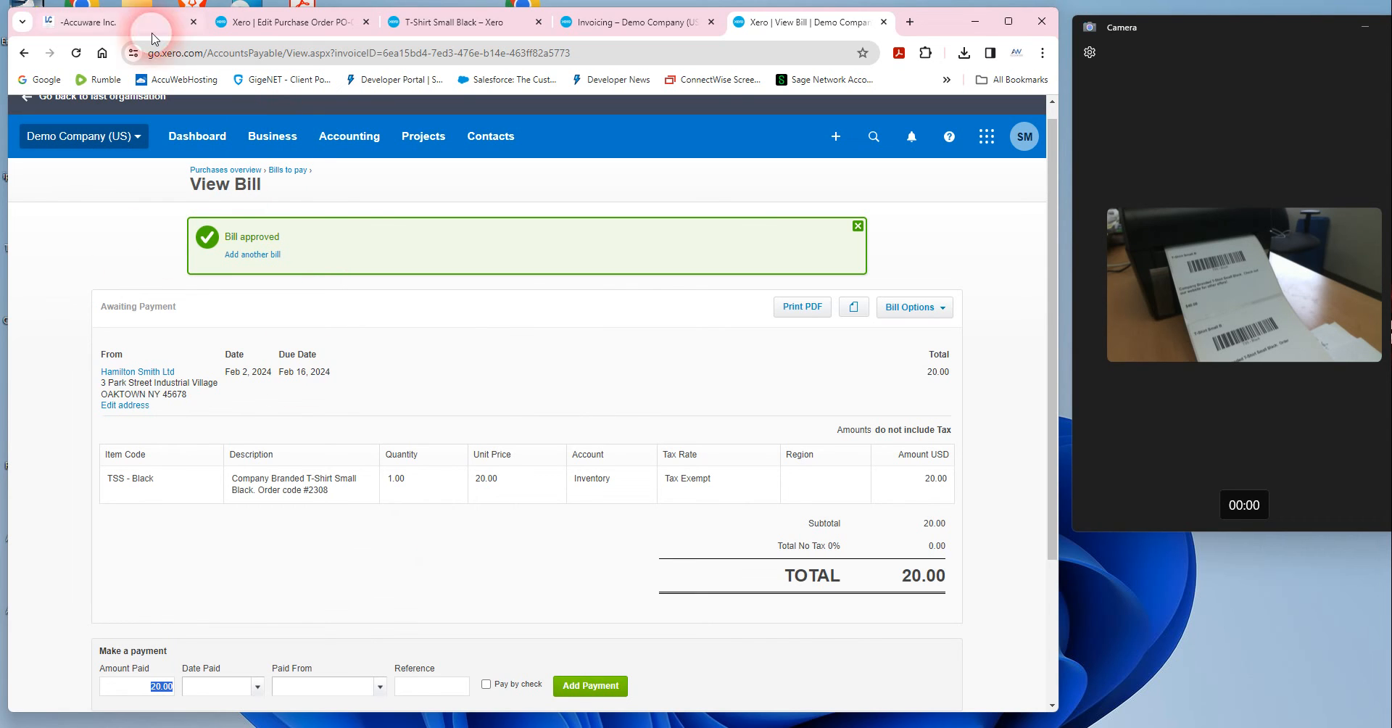
click(94, 22)
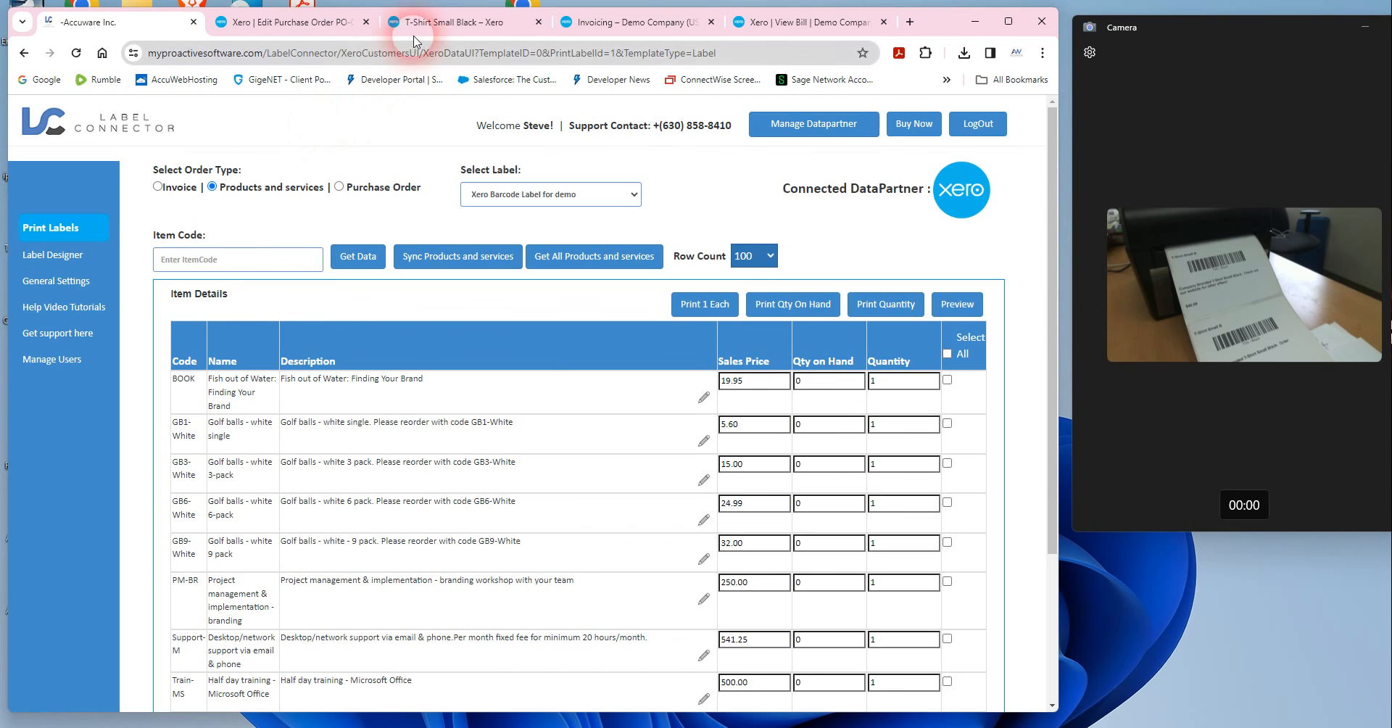
Review T-Shirt Small Black at 11 in the products list, then return to sent INV-0041
click(453, 22)
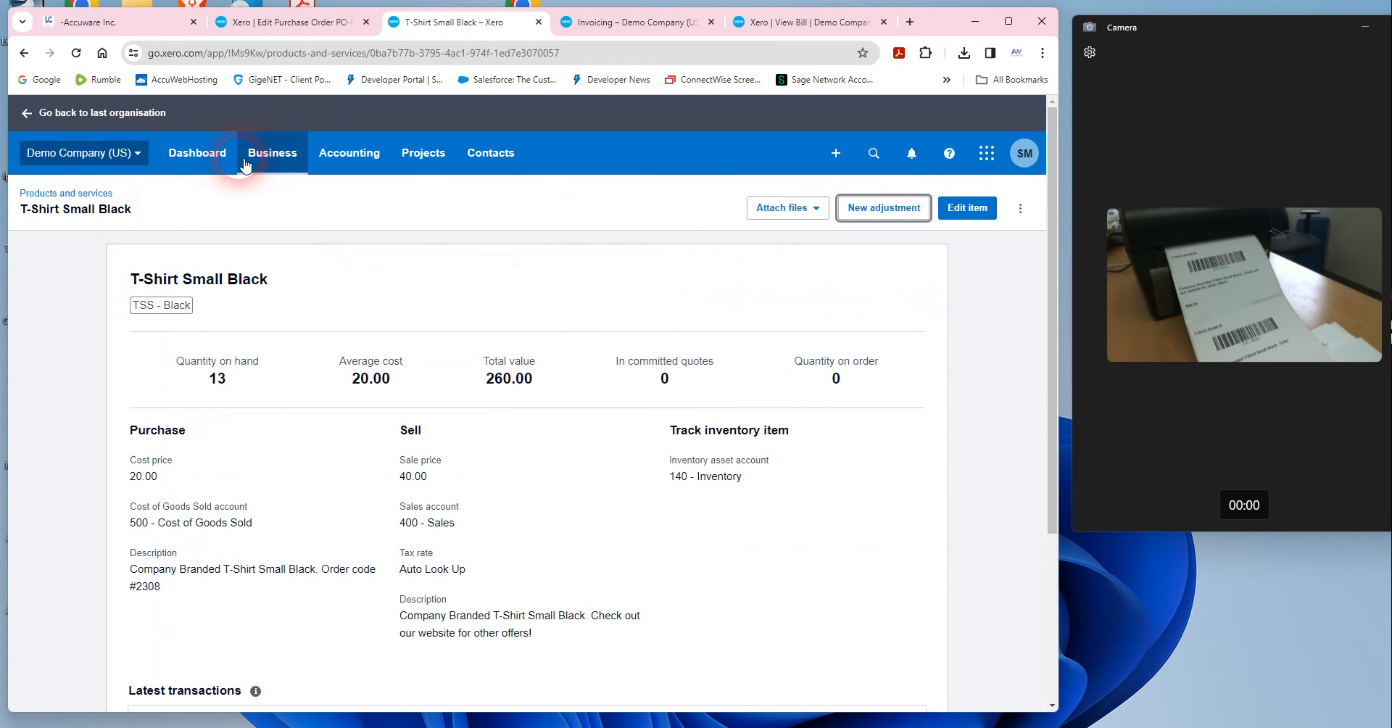
mouse_move(277, 158)
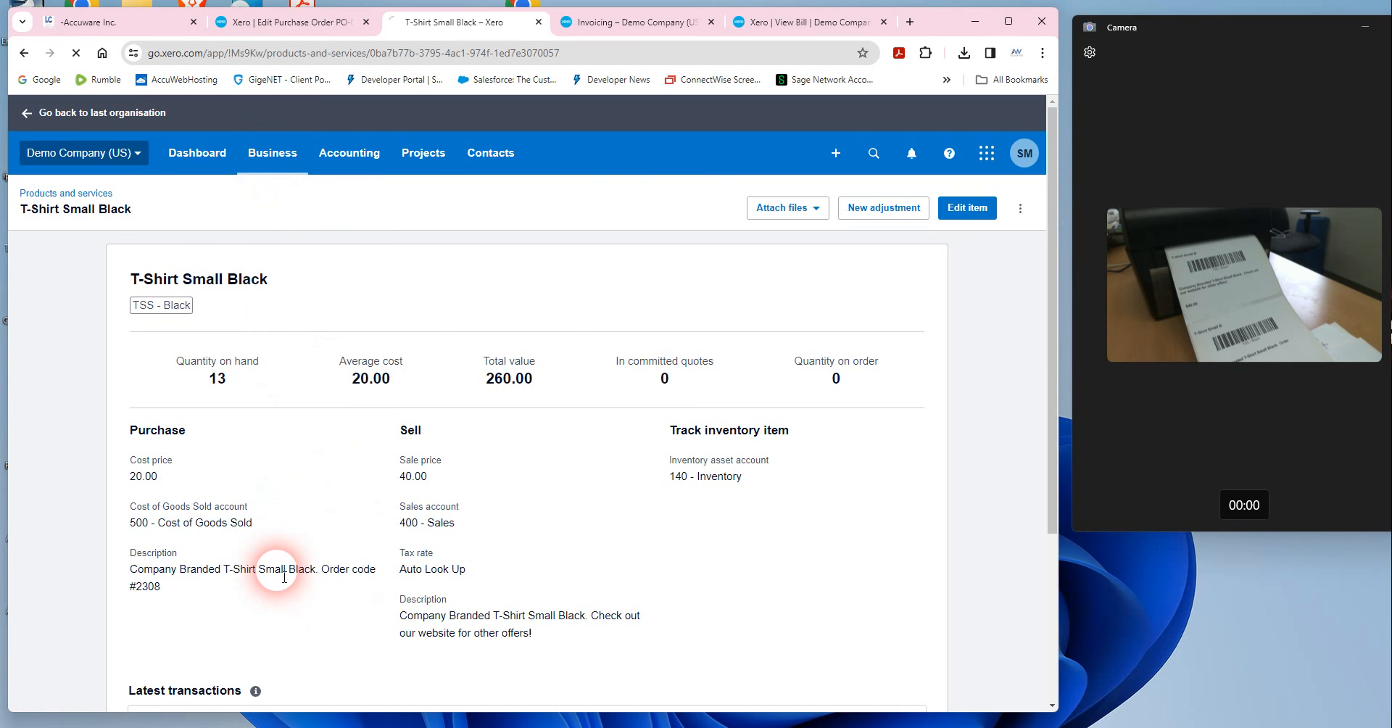
click(64, 193)
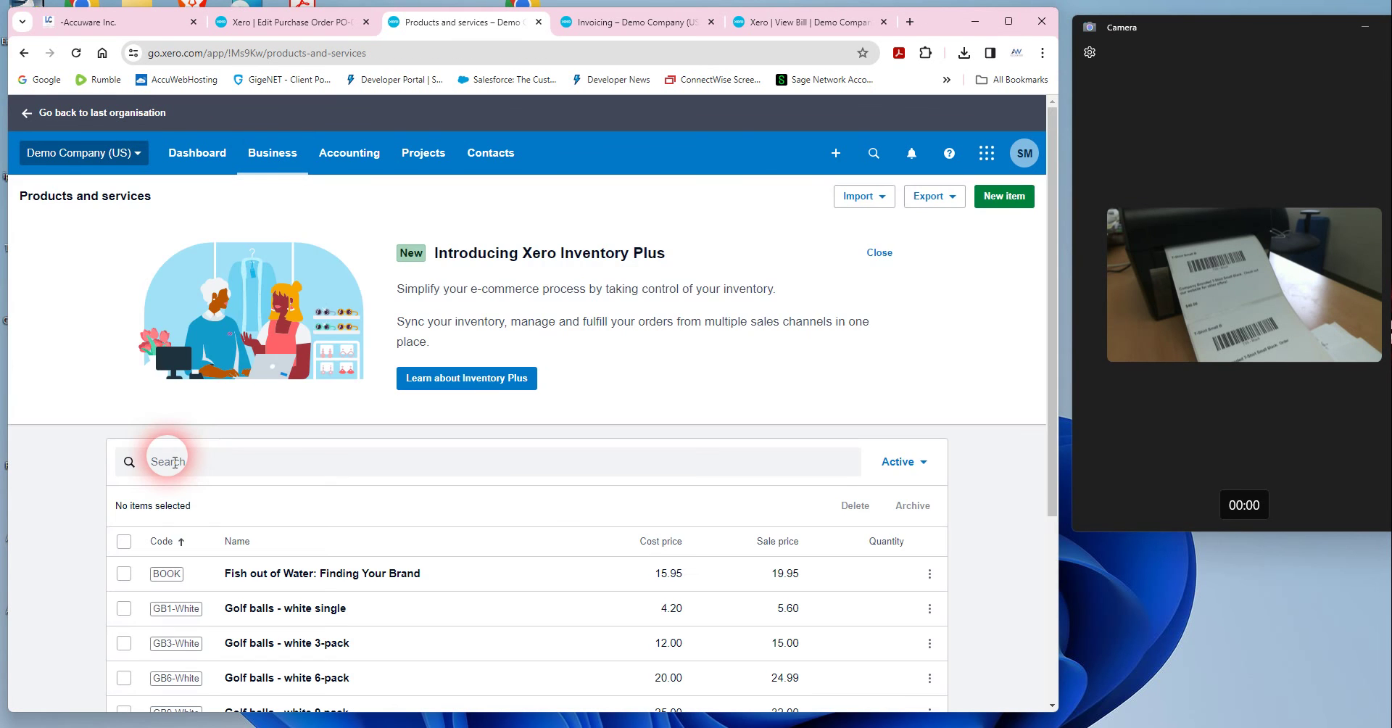
scroll(down, 3)
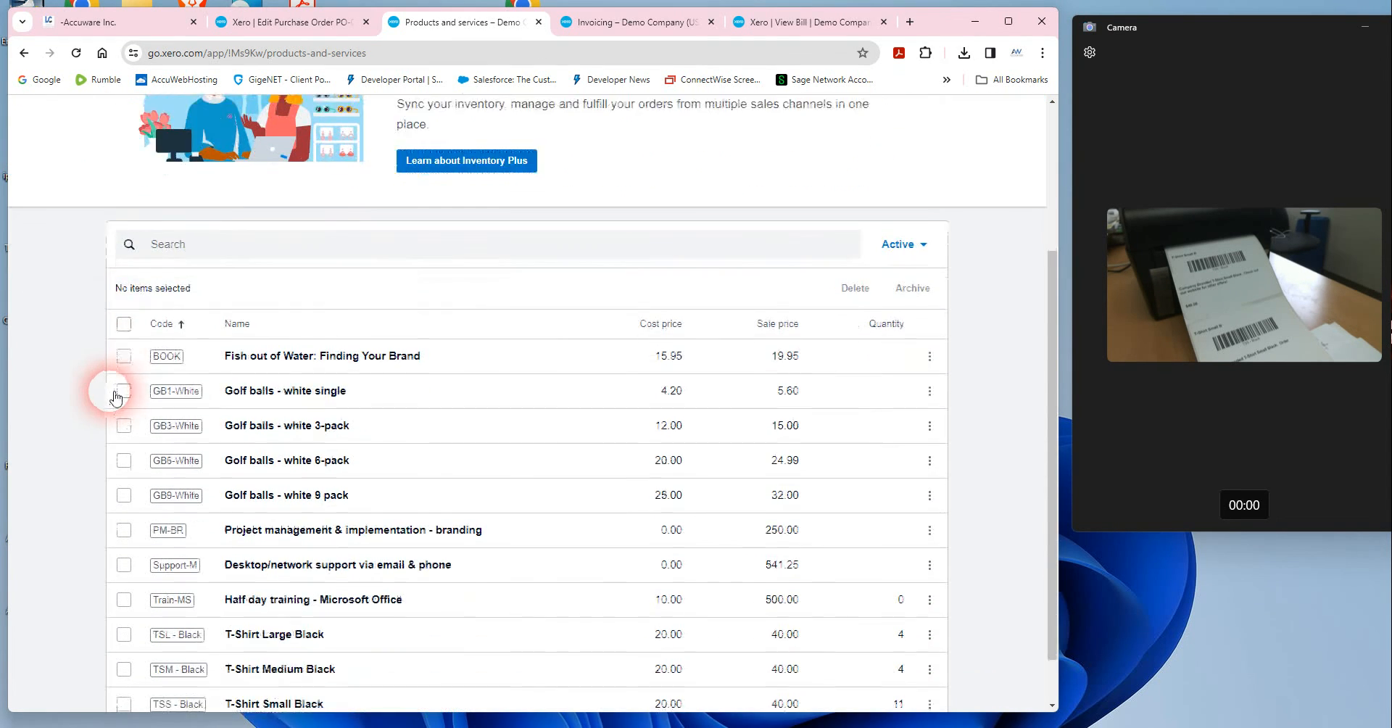
scroll(down, 3)
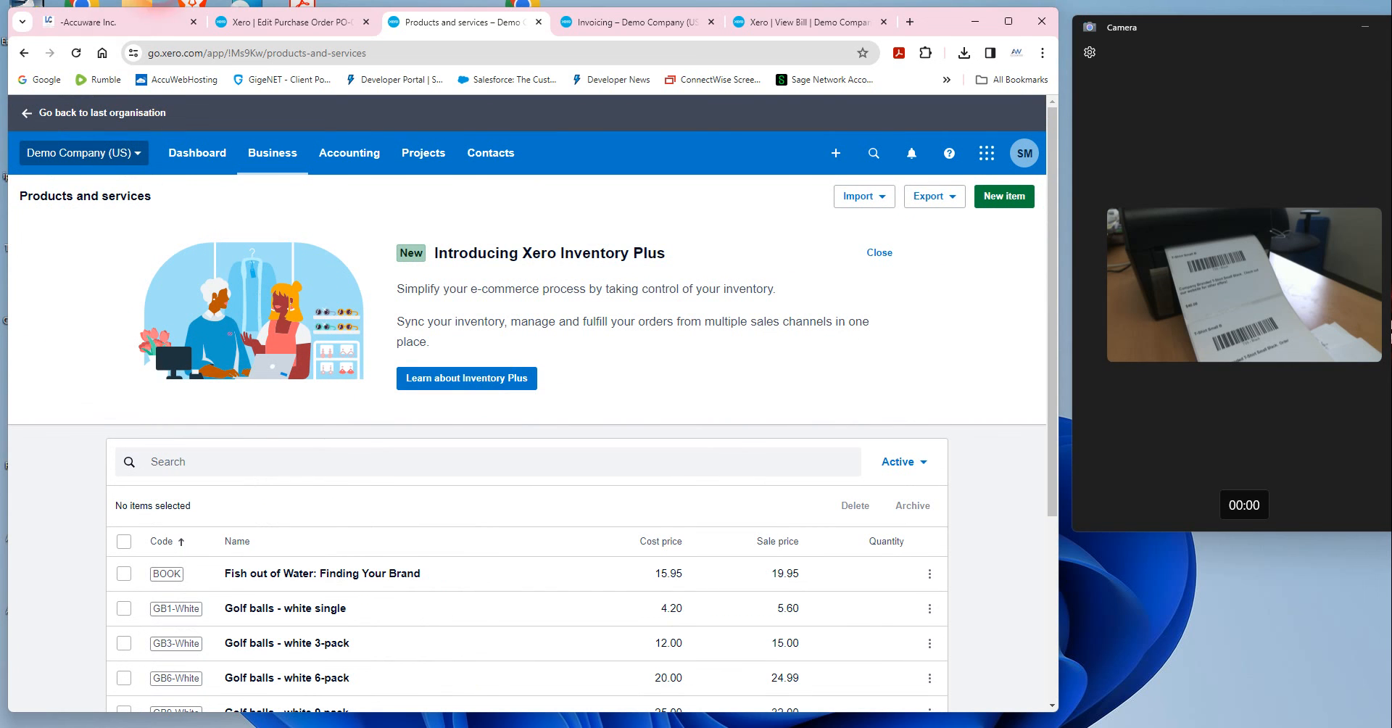
click(94, 22)
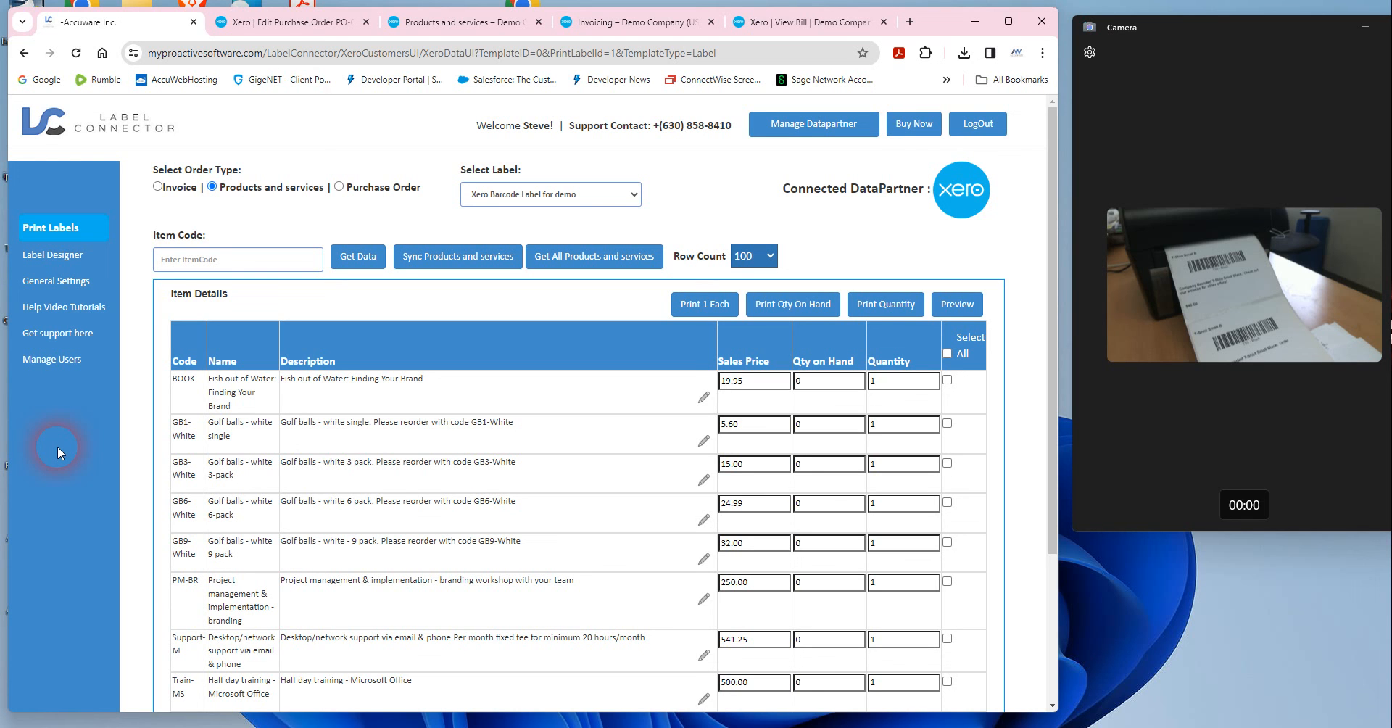
click(627, 21)
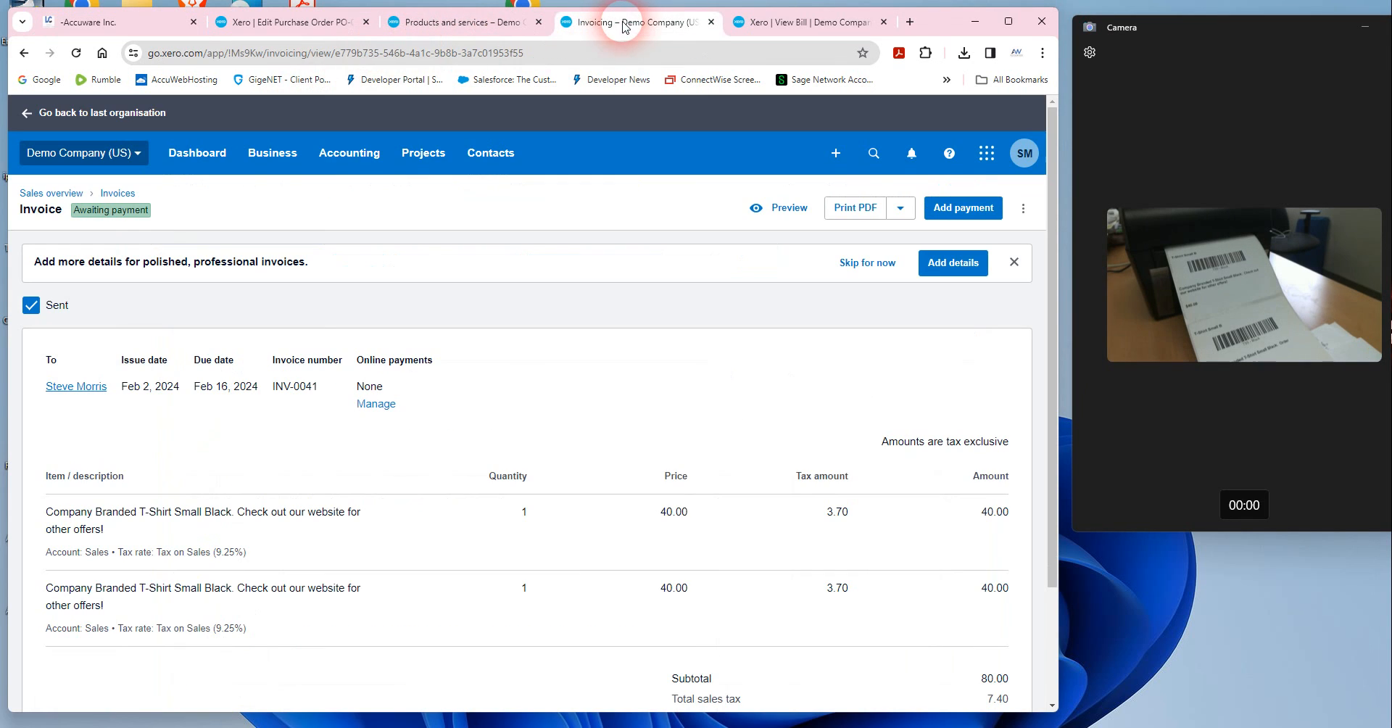